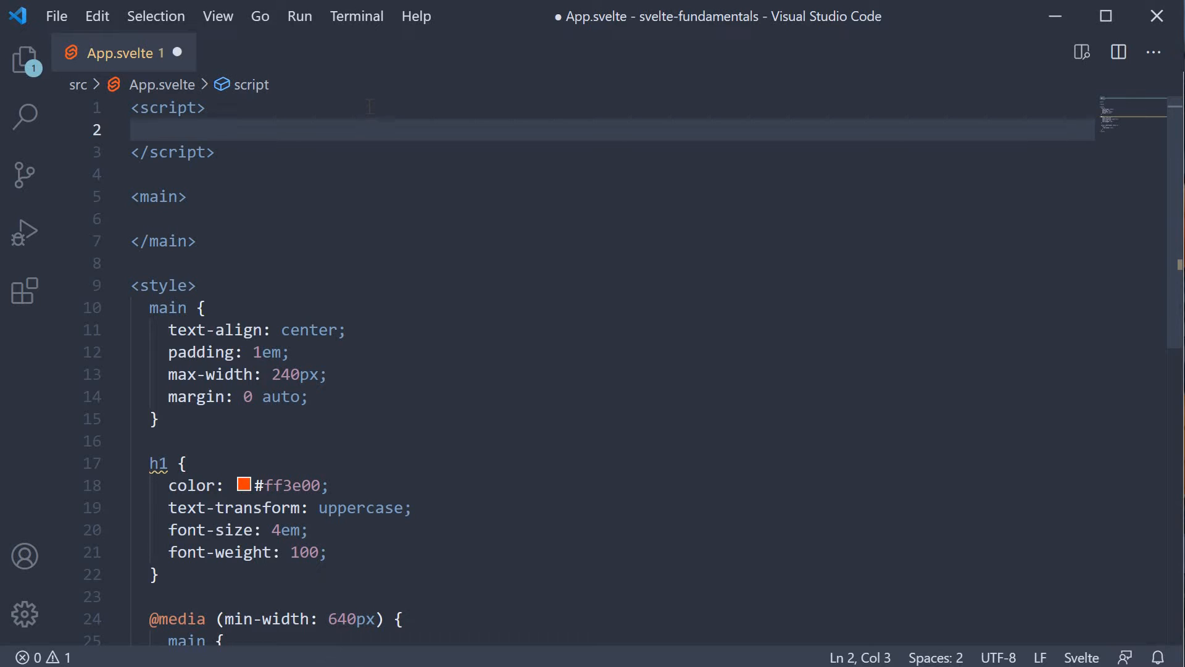
Declare const num = 0 in the script tag
text(c)
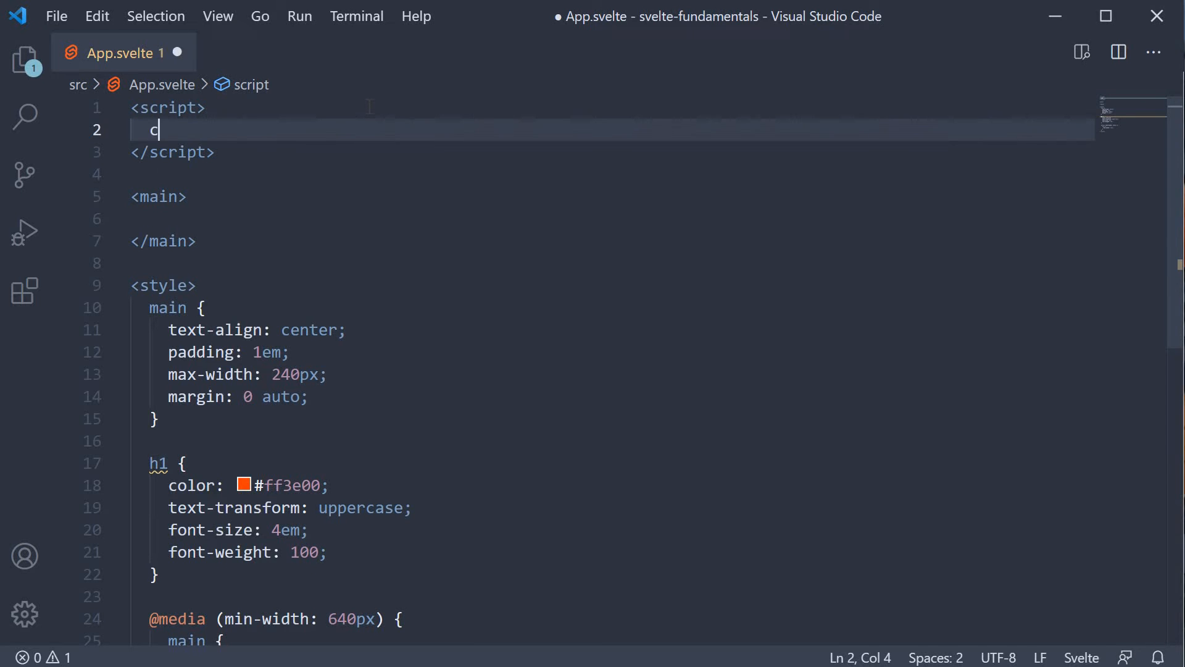
text(onst n)
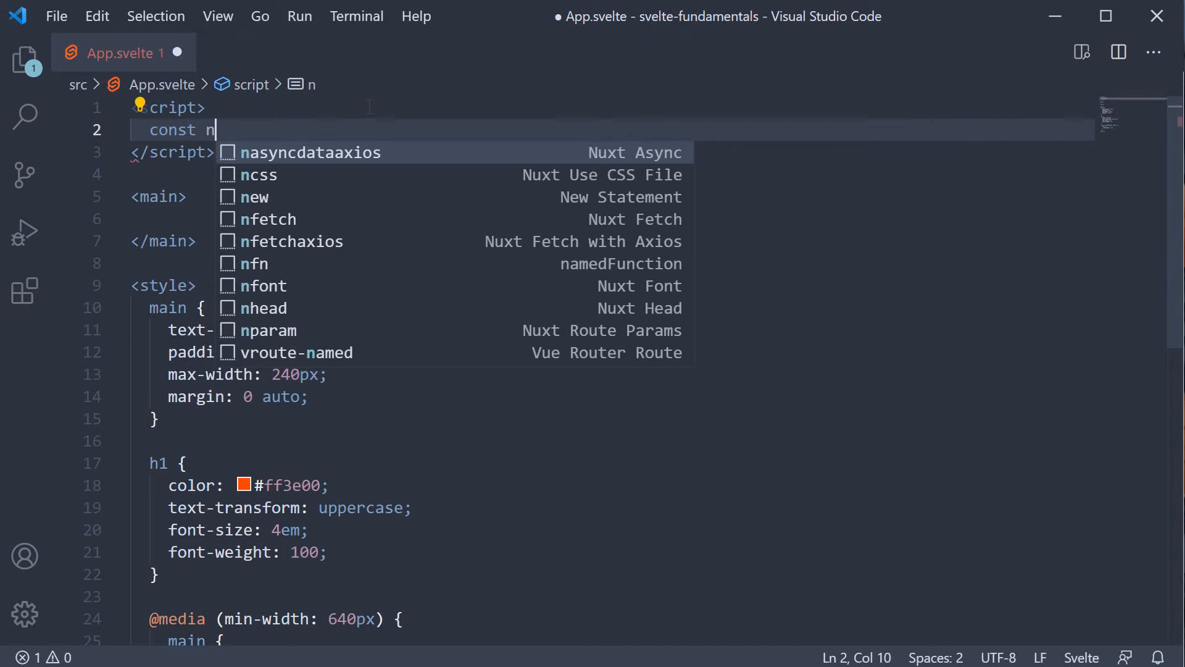
text(um = 0)
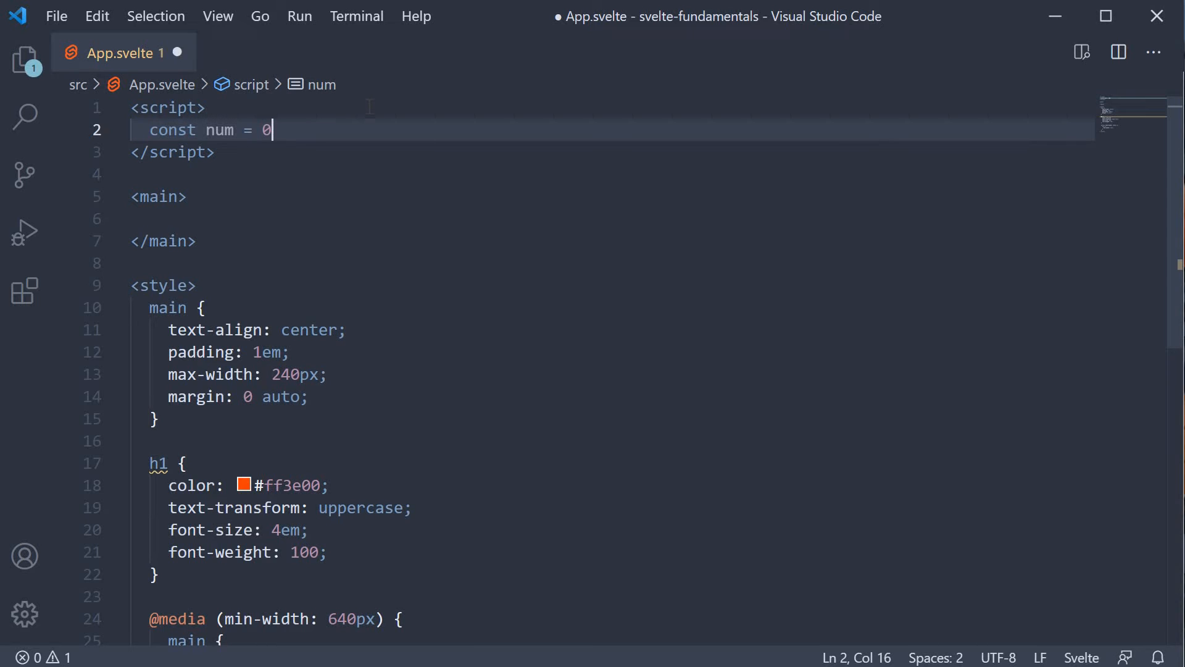
mouse_move(380, 176)
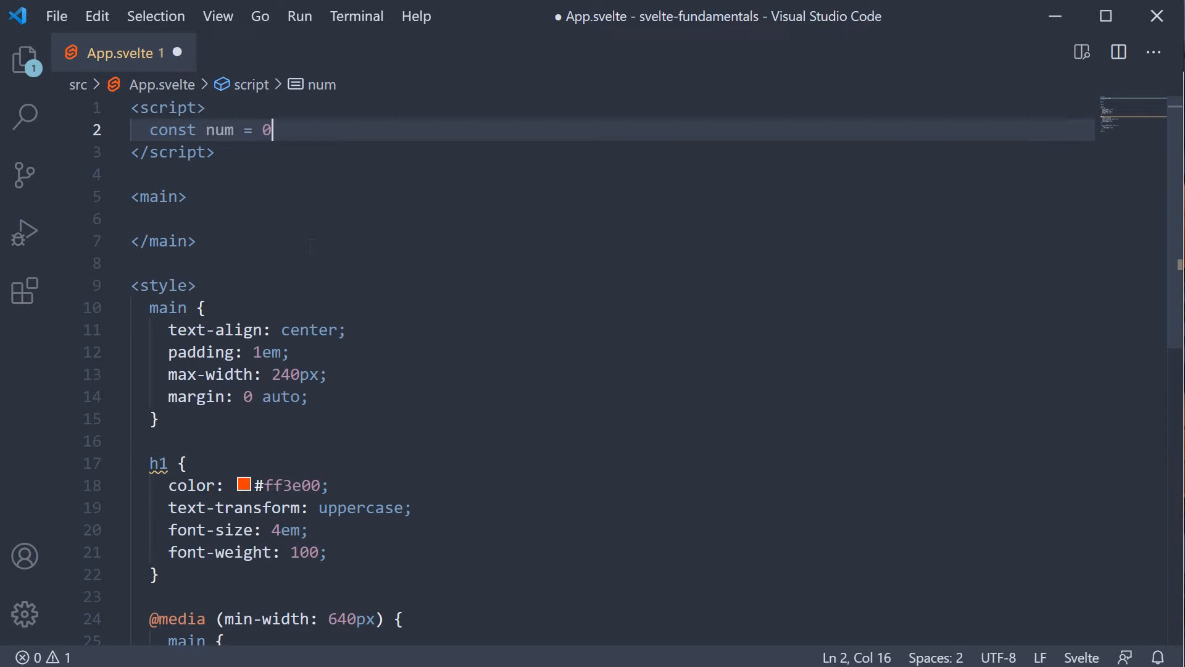
Start an {#if num === 0} block inside main using the if snippet
click(158, 219)
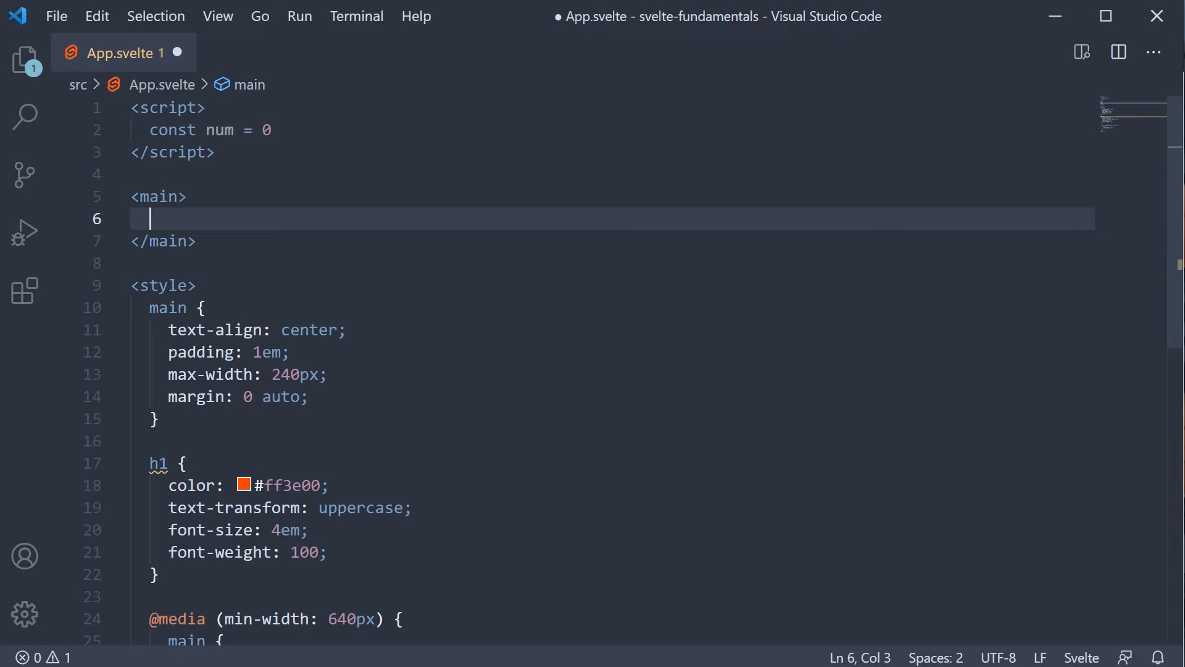
text({)
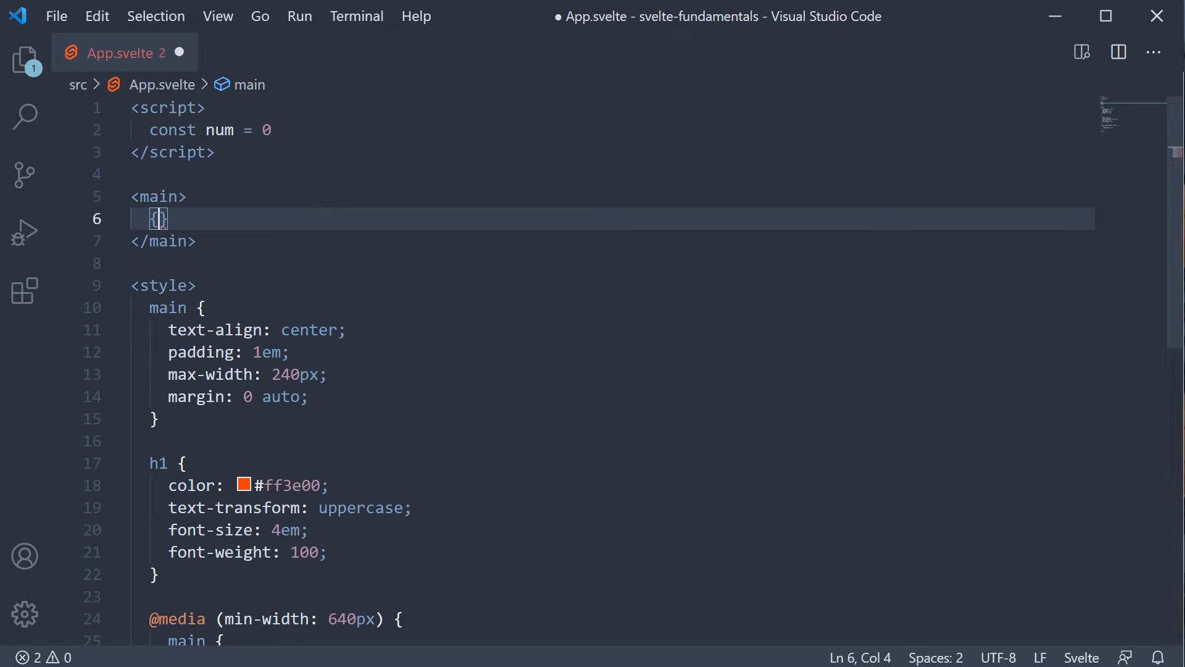
text(#)
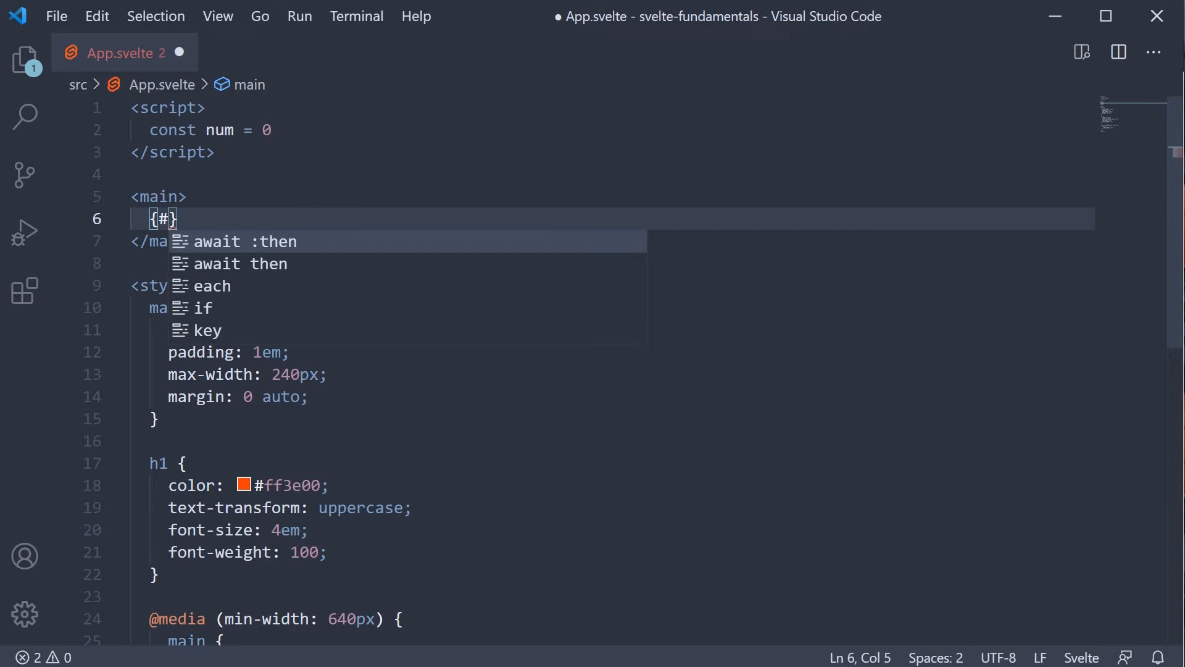
text(if)
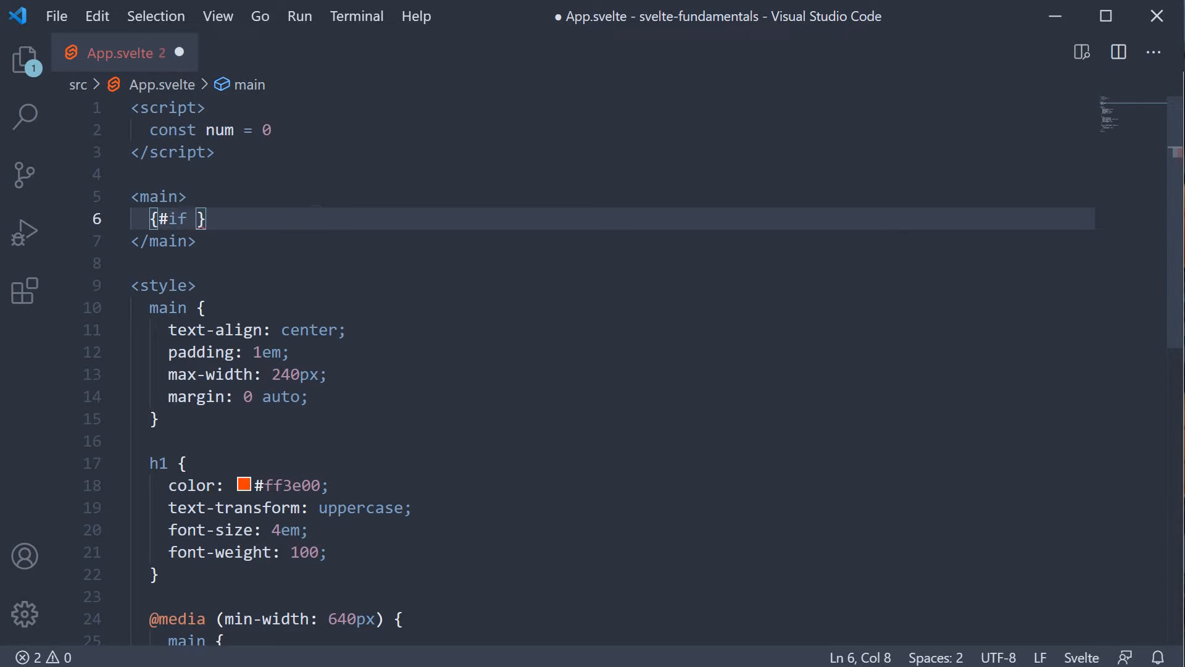
text(num === 0)
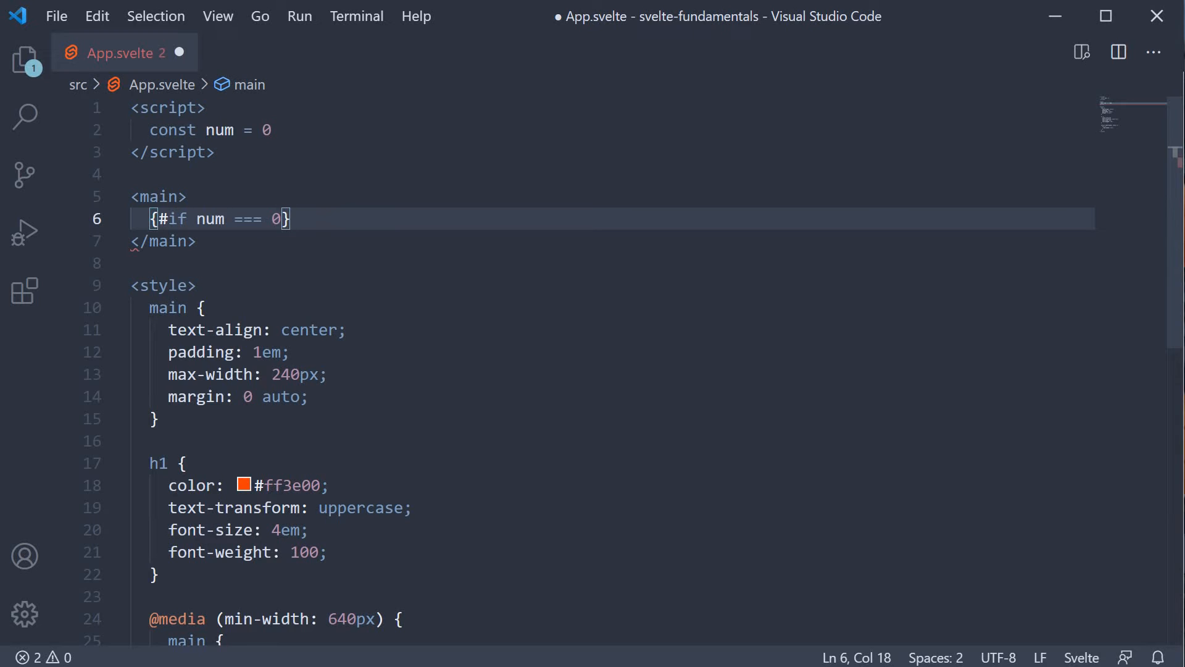
Add an h2 heading reading 'The number is zero' inside the if block
key(Return)
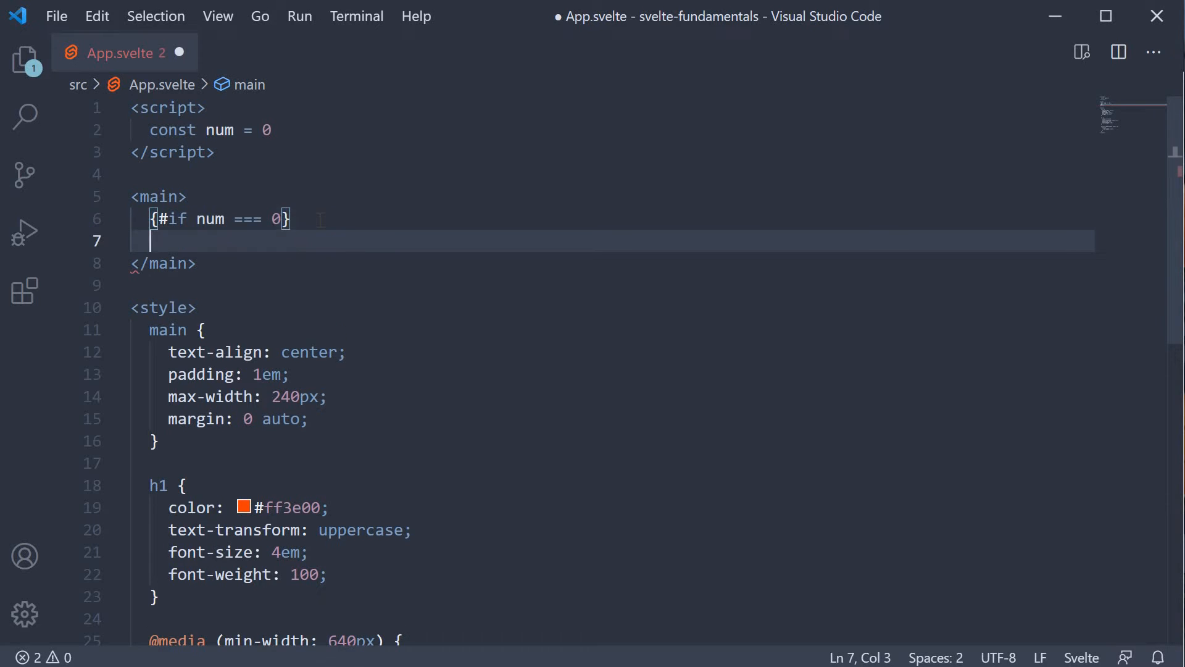
text(2></h2>)
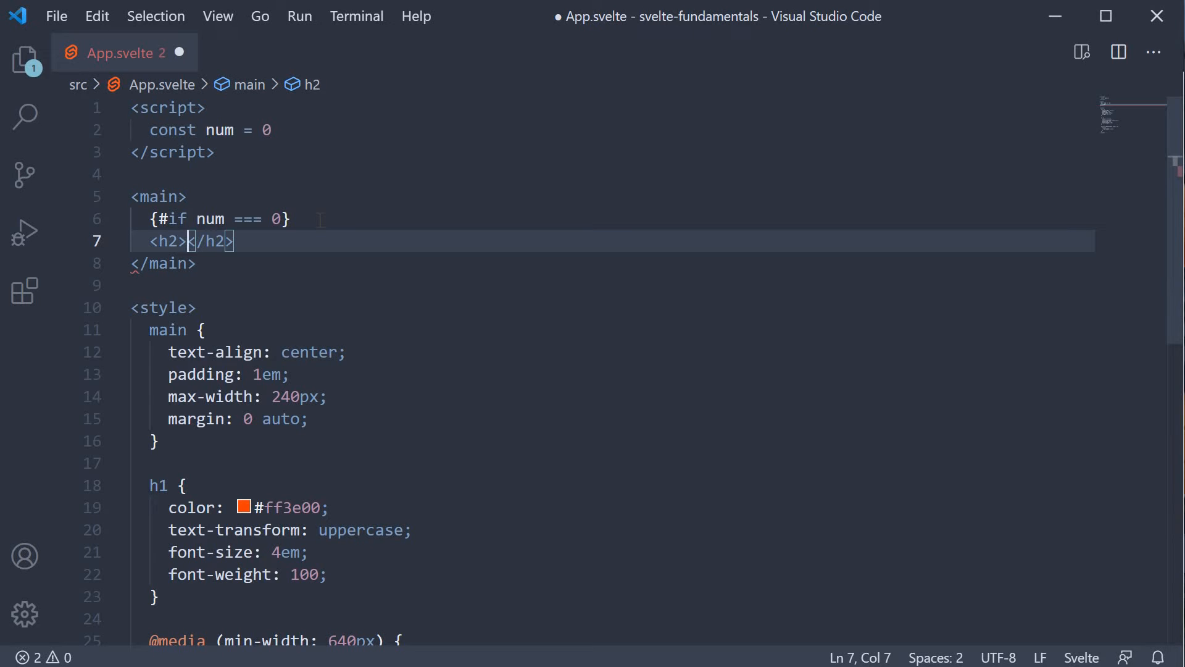
text(The number)
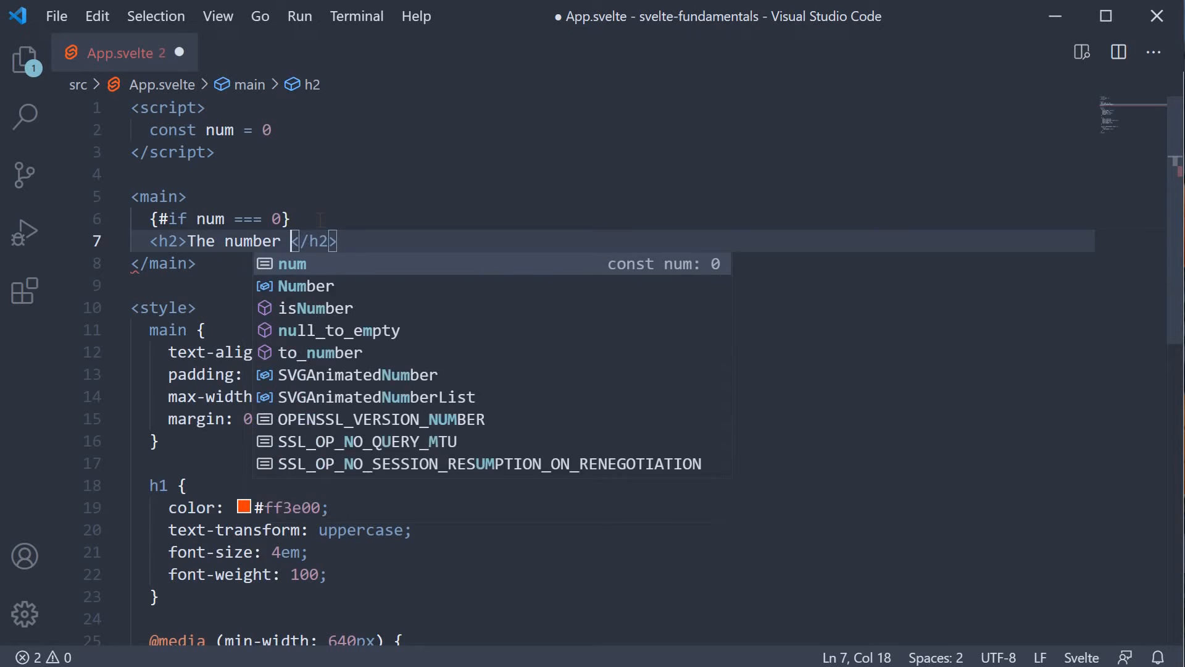
text(is zero)
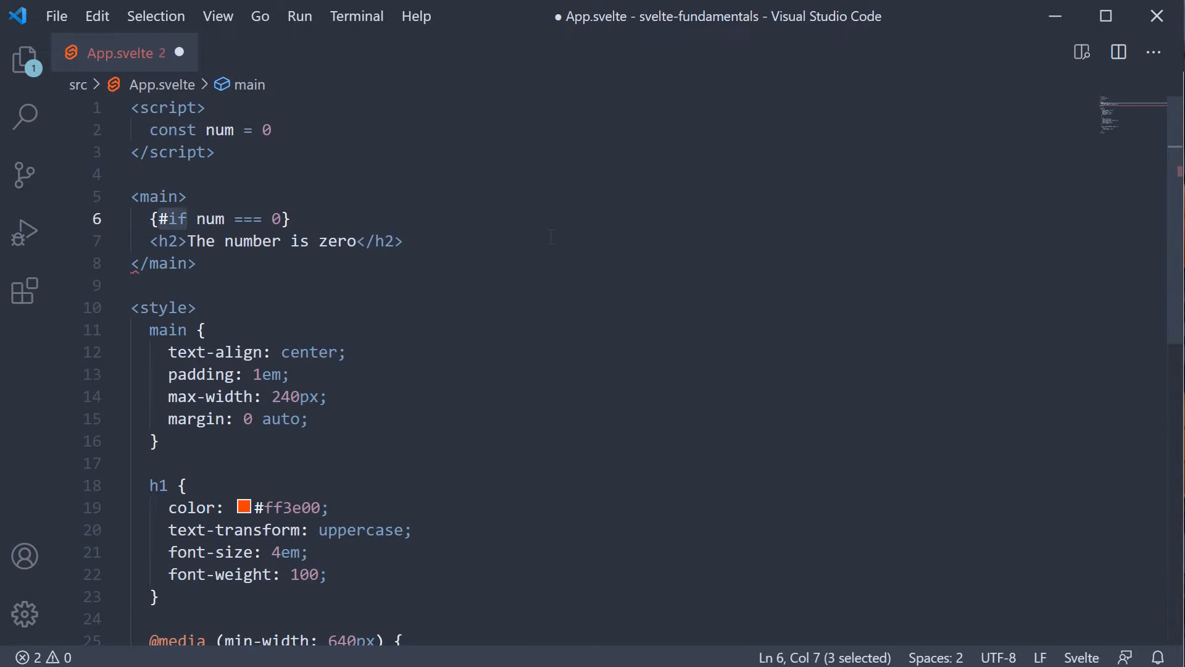
click(187, 219)
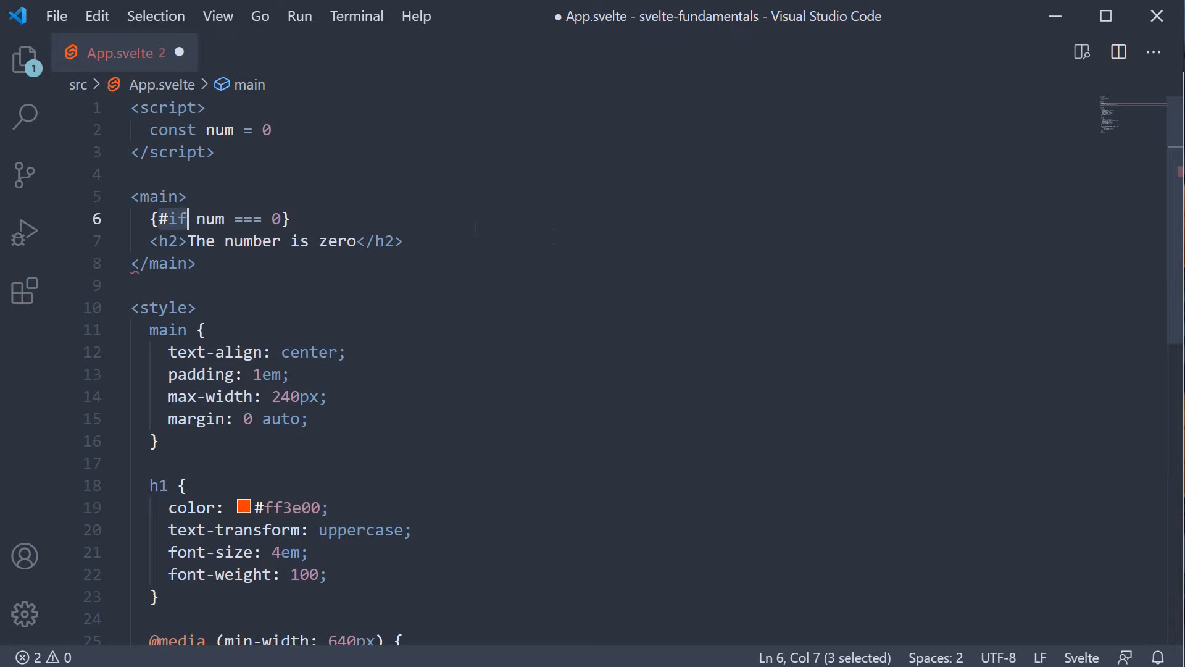
Close the block with {/if} below the heading and save App.svelte
click(359, 240)
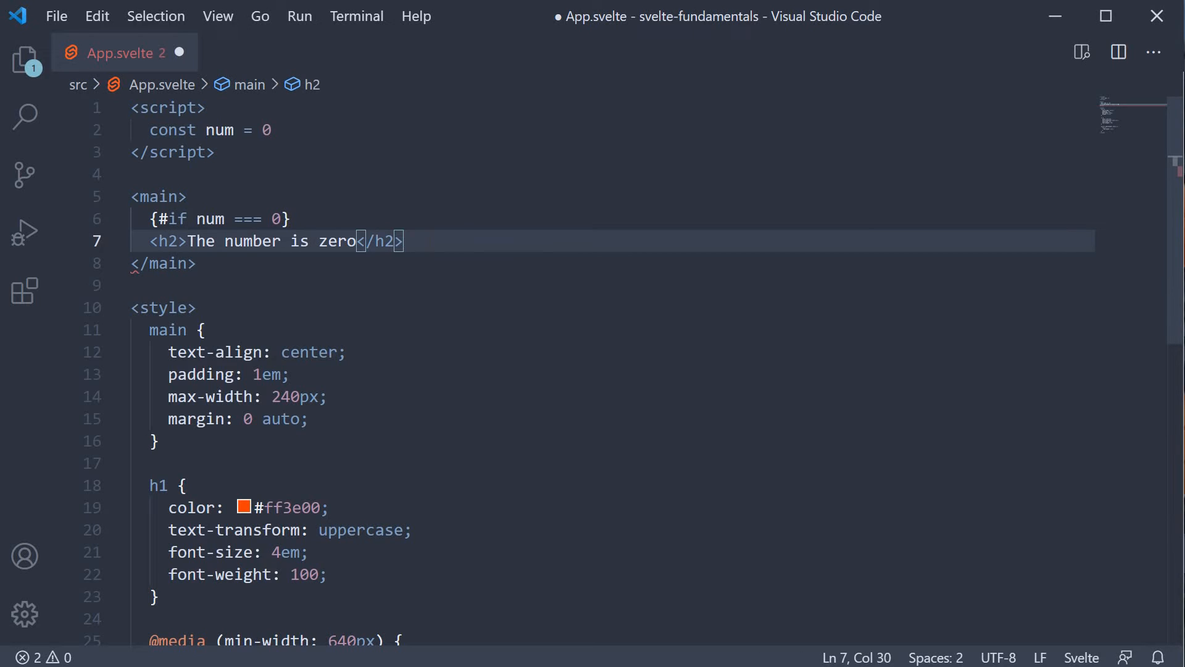
key(Enter)
text({)
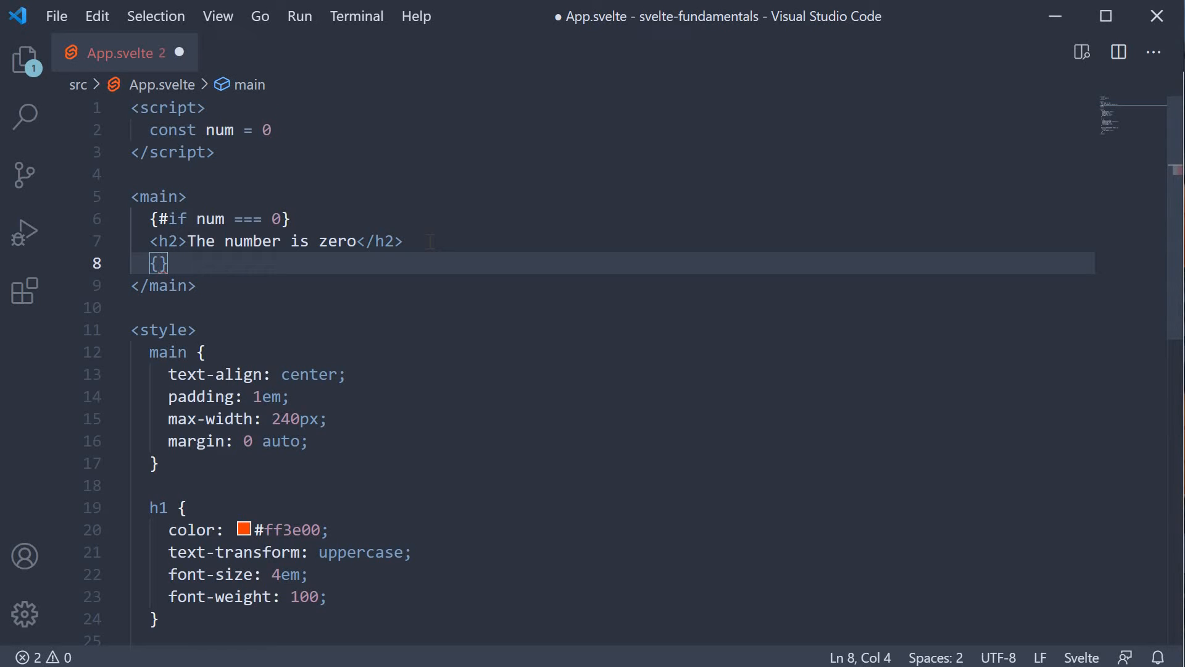
text(/if)
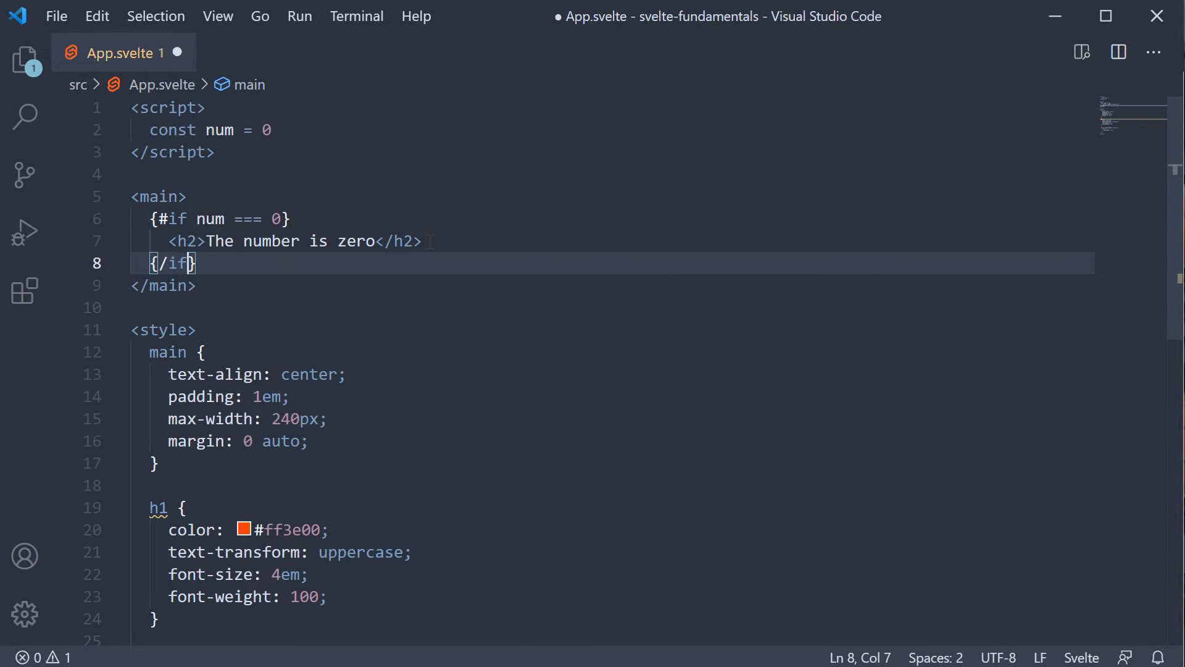
key(ctrl+s)
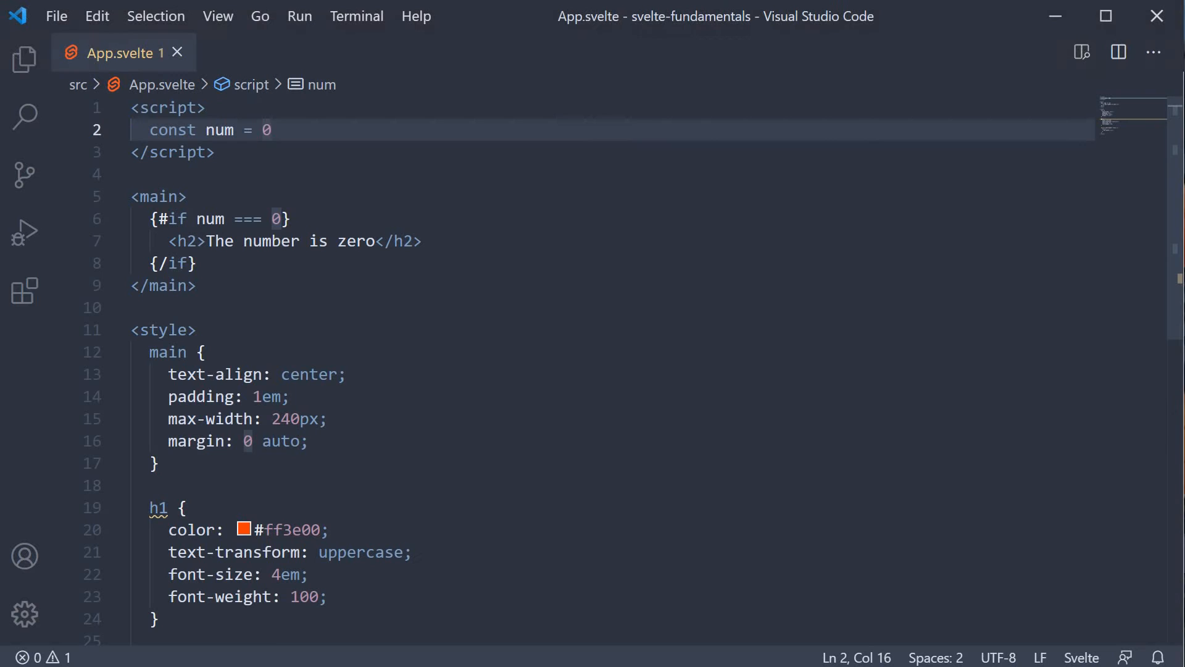
Change the value of num from 0 to 5
key(Backspace)
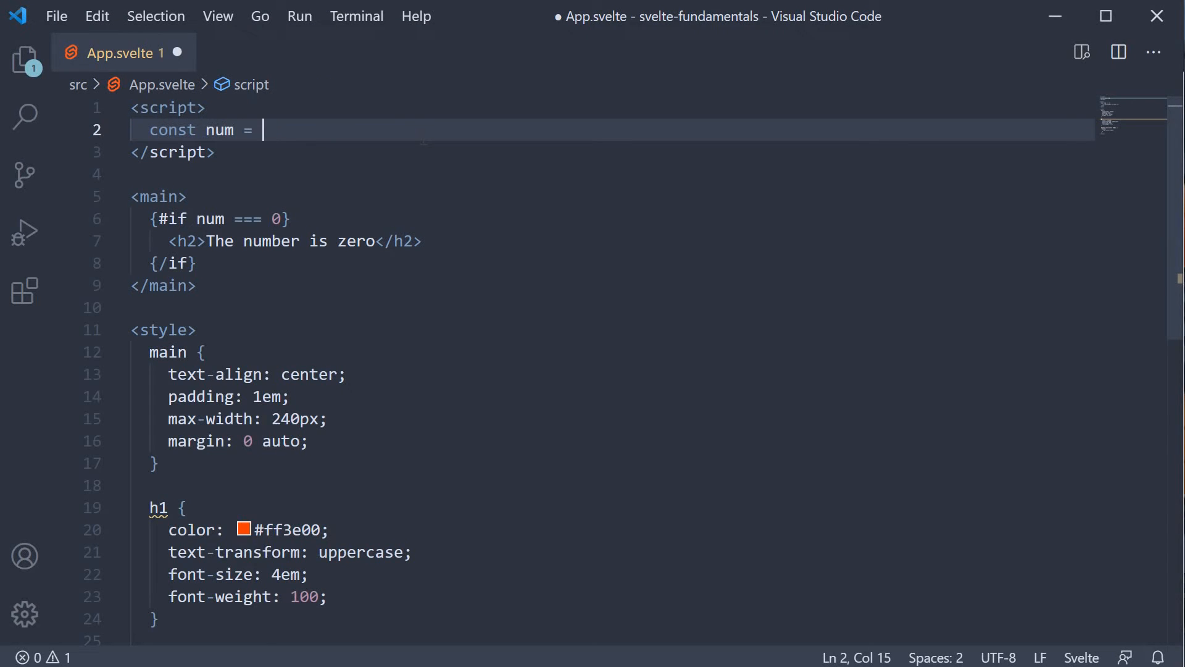
text(5)
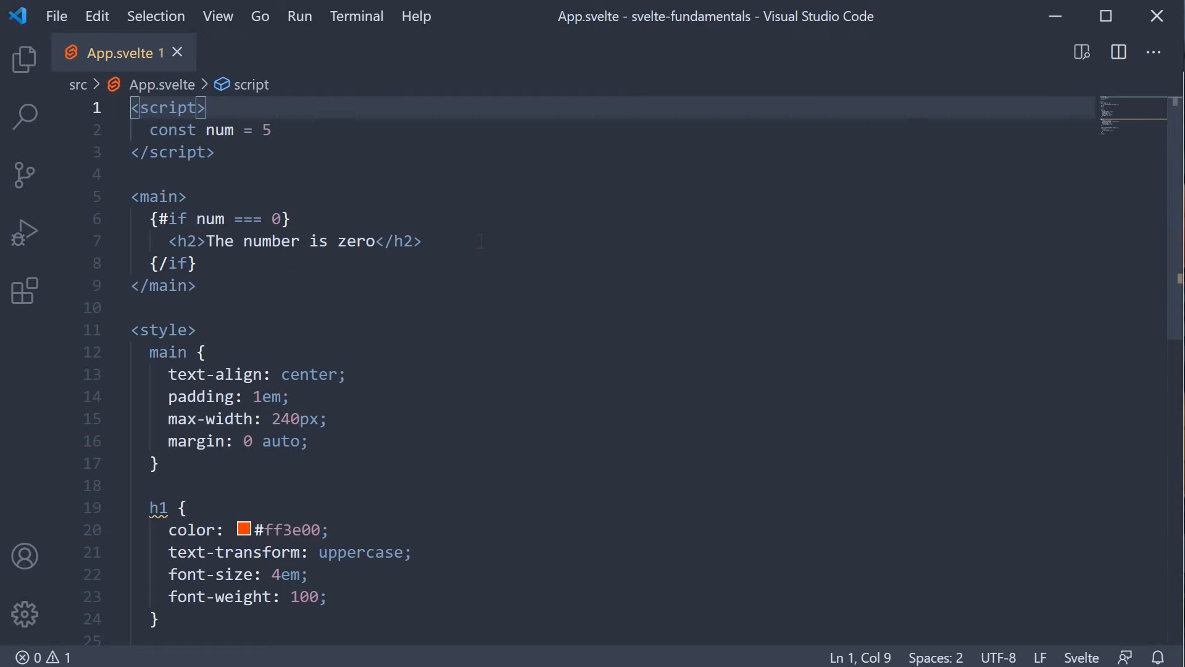
Add an {:else} branch with an h2 'The number is not zero', then save
key(Enter)
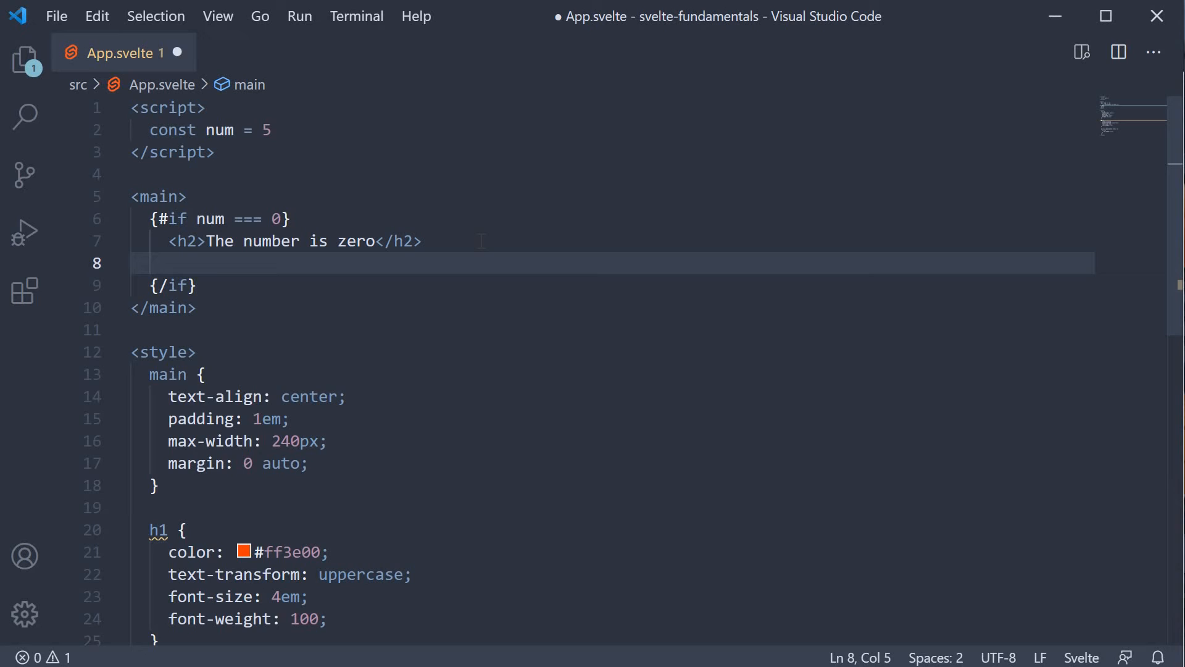
text({})
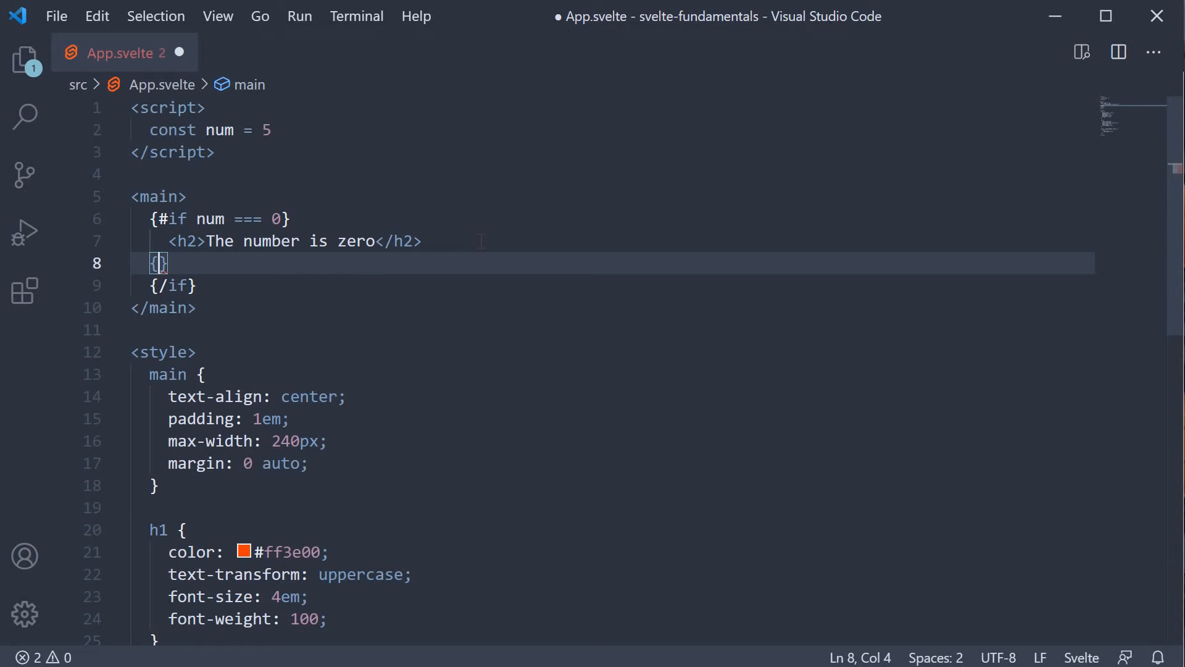
text(:)
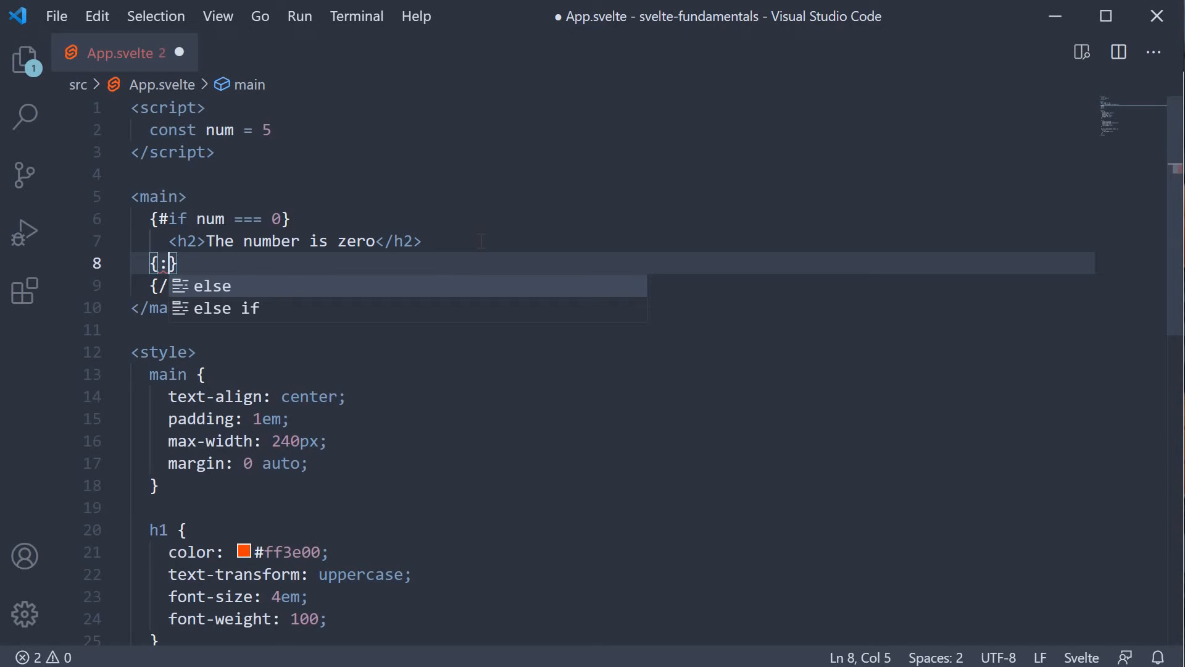
text(else)
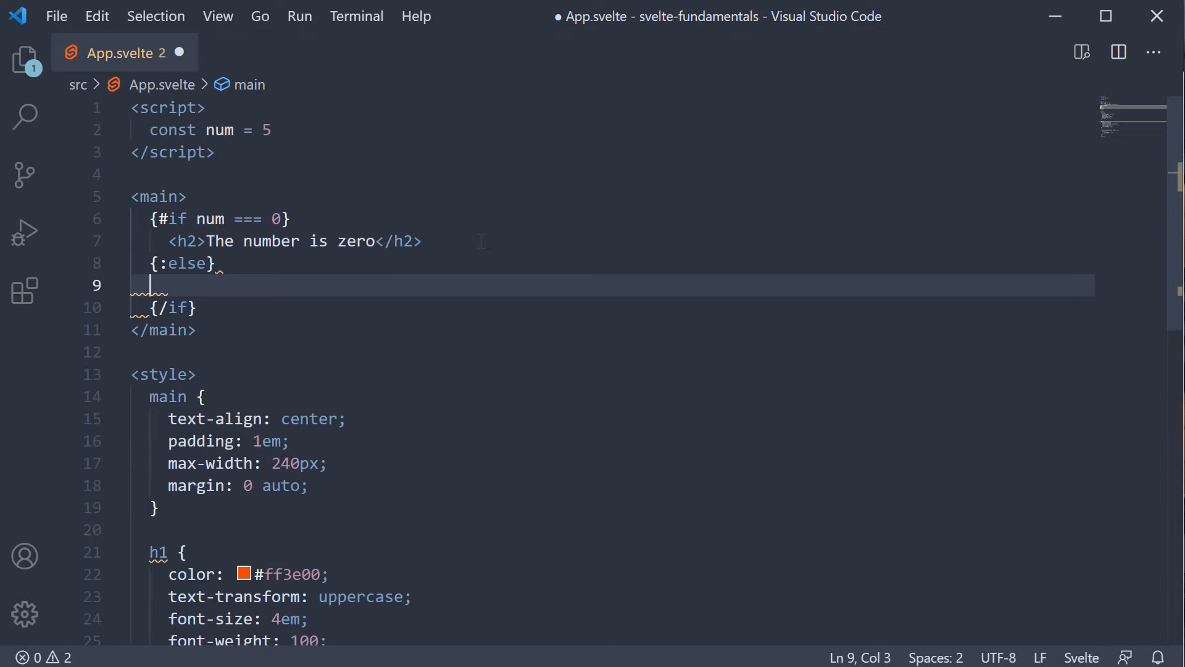
text(h2>The number is not zero</h2>)
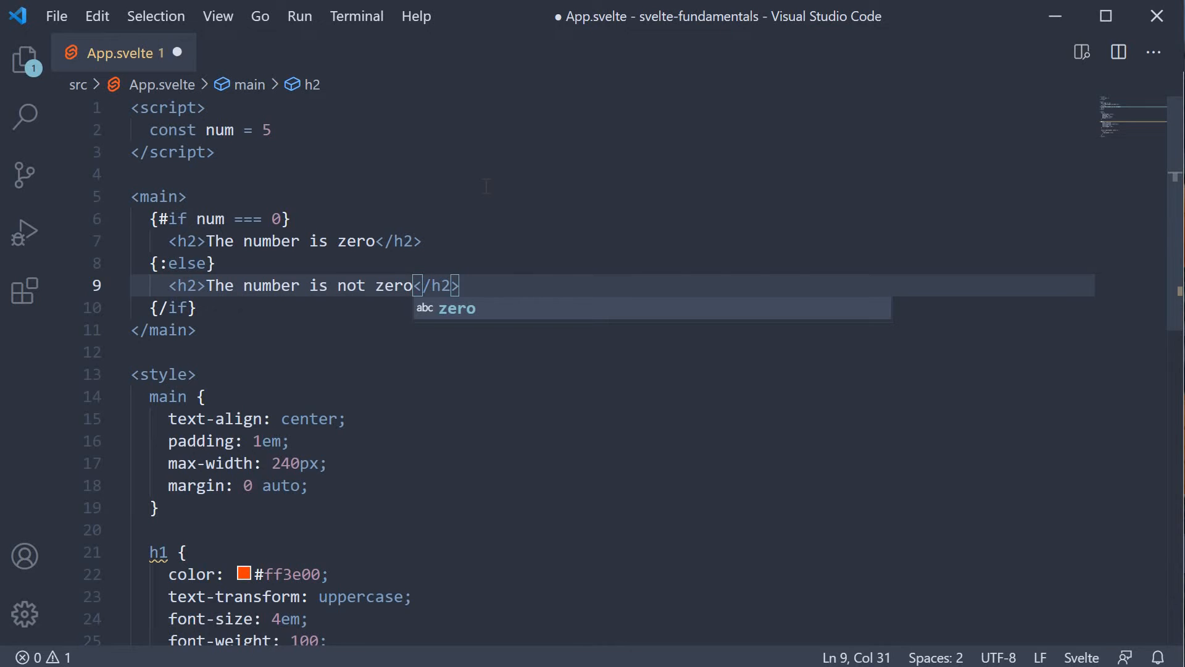
key(ctrl+s)
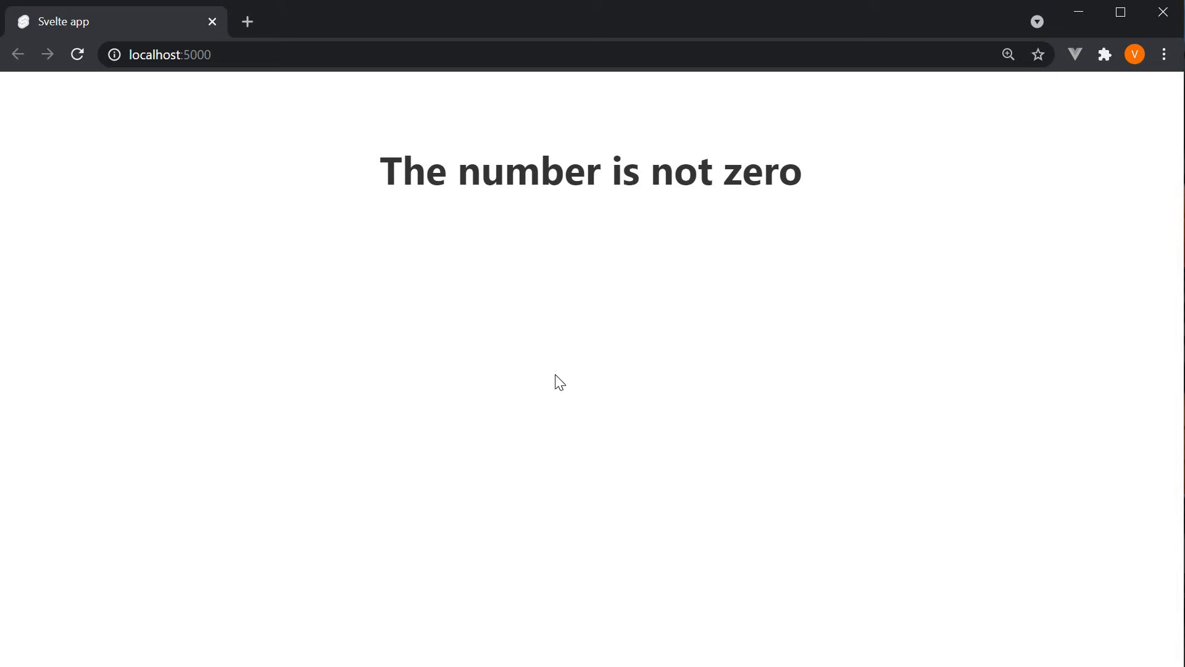
mouse_move(809, 221)
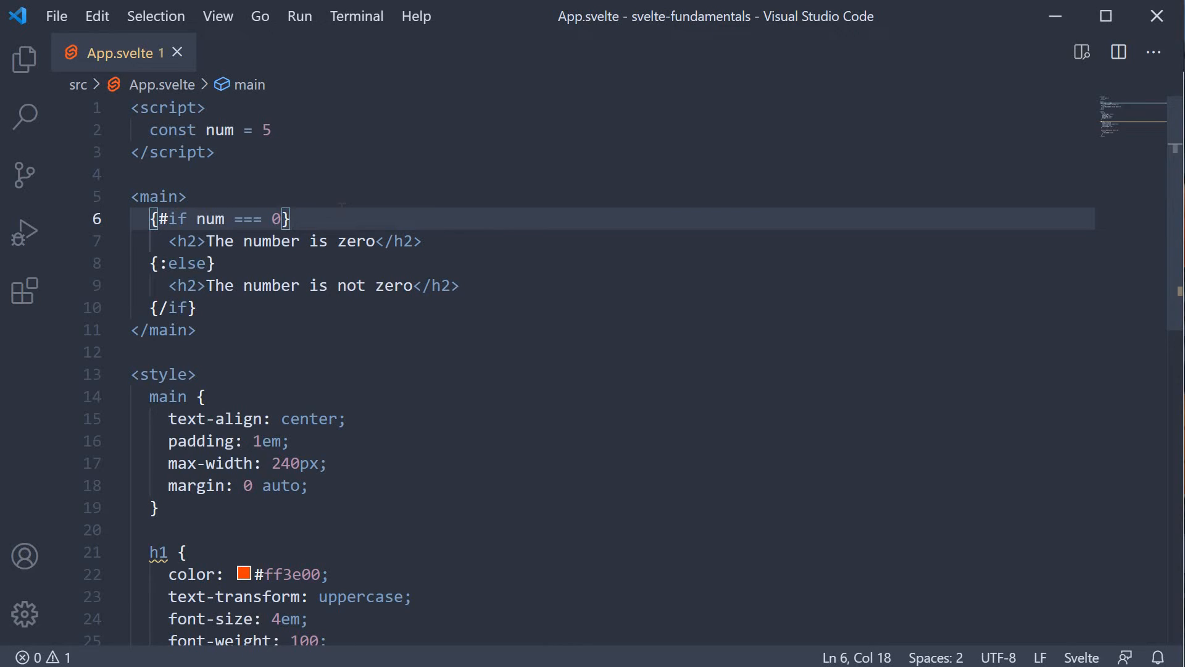
click(378, 241)
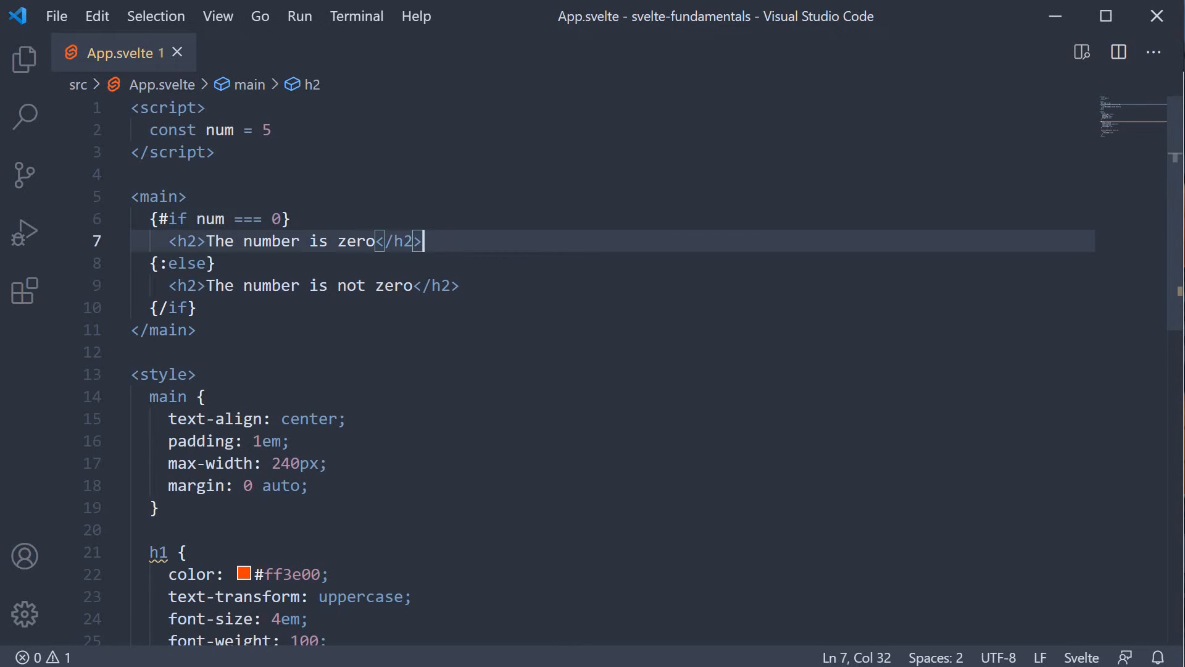
mouse_move(486, 282)
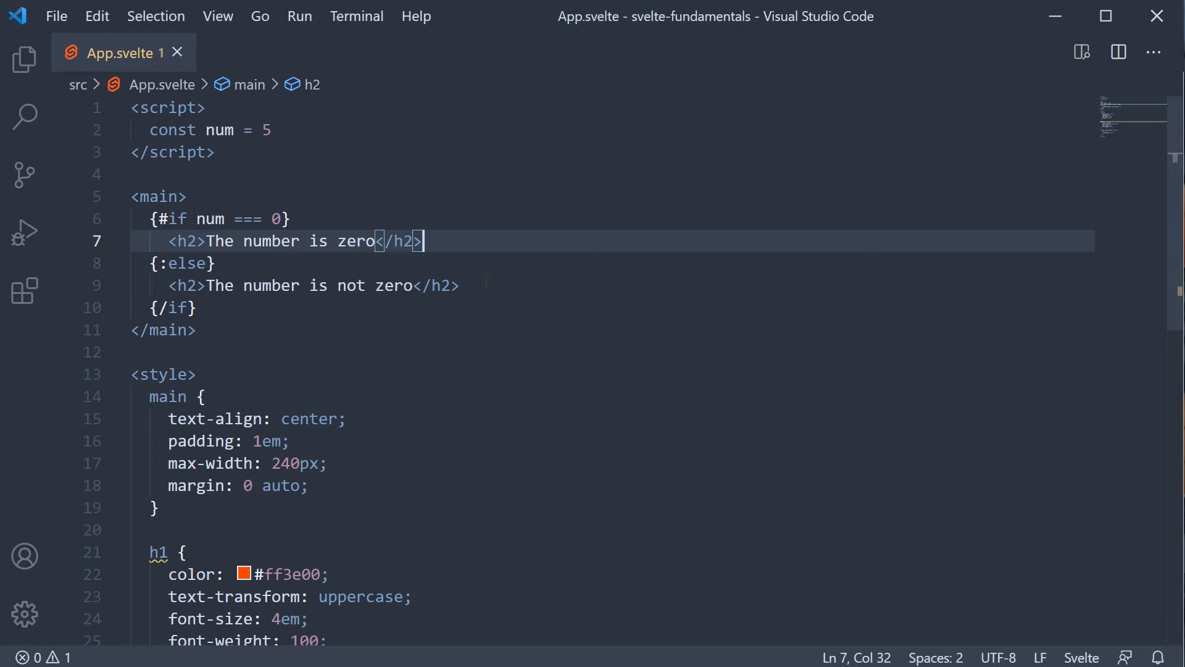
click(459, 285)
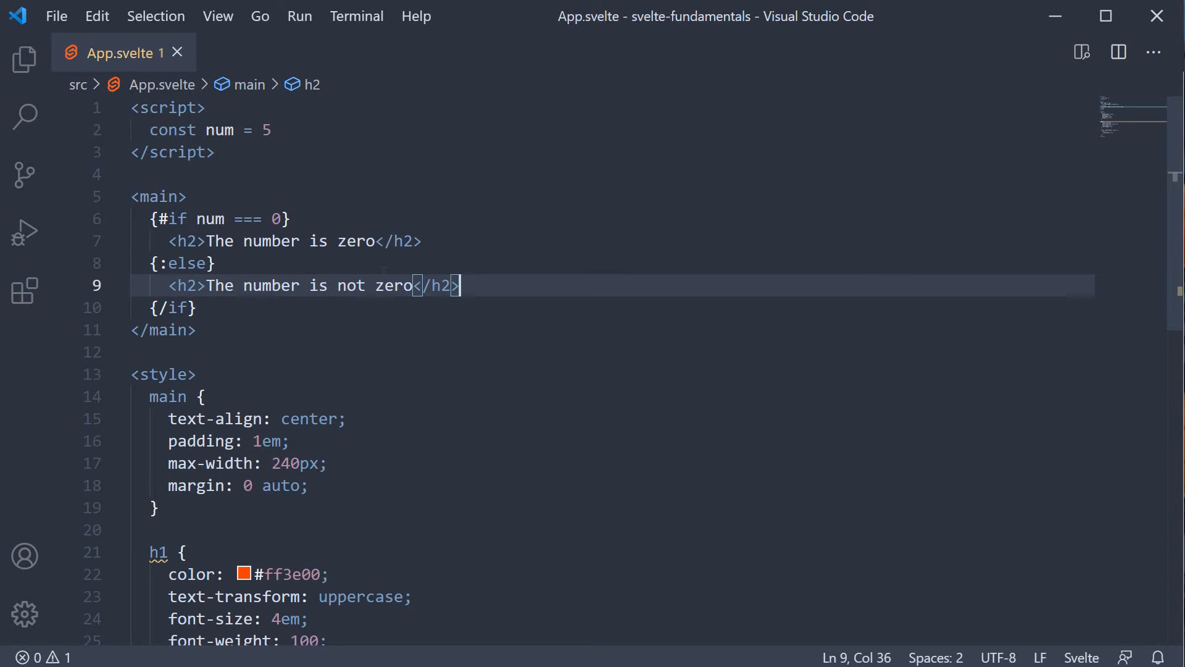
mouse_move(524, 256)
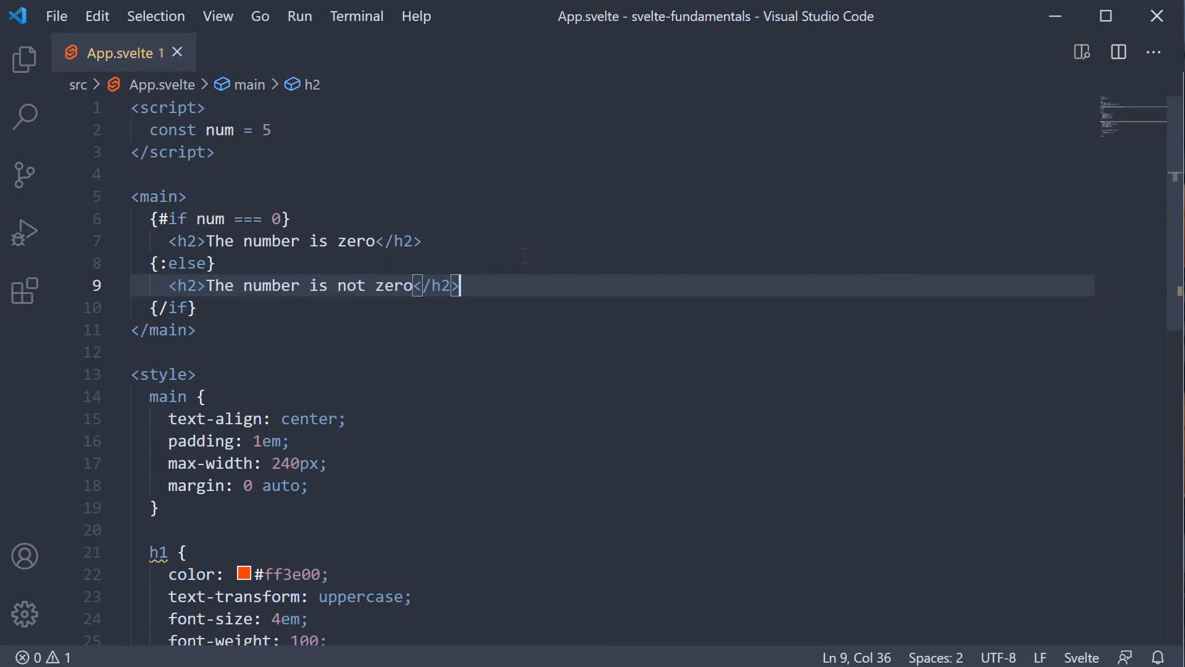
click(162, 330)
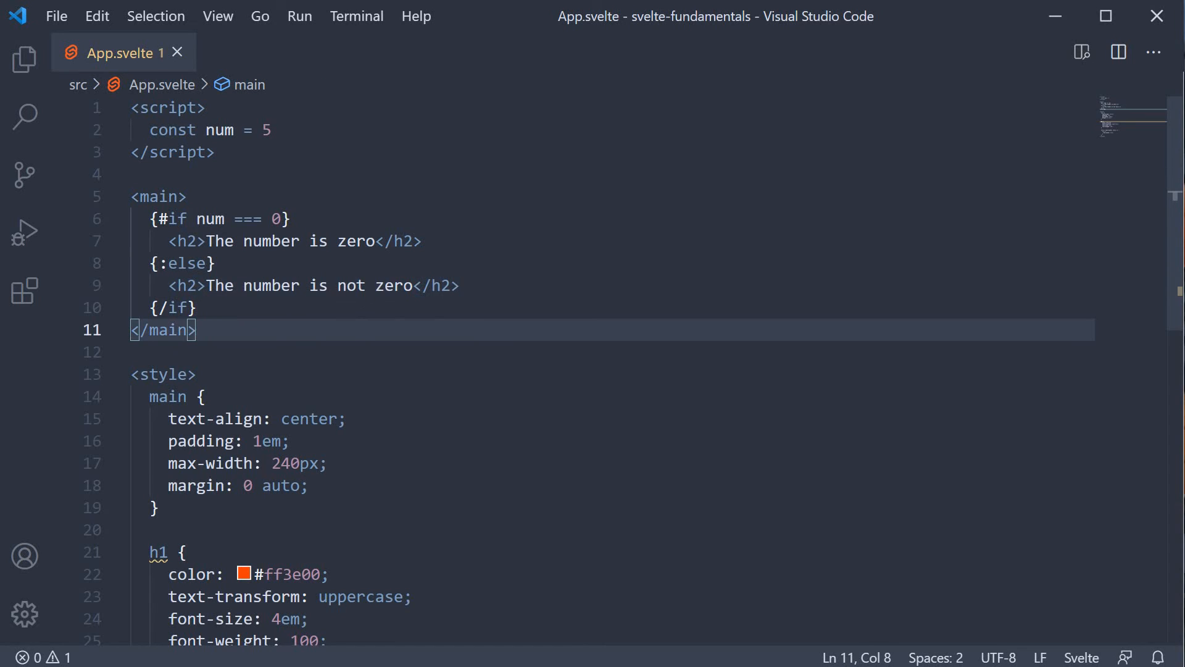
click(424, 241)
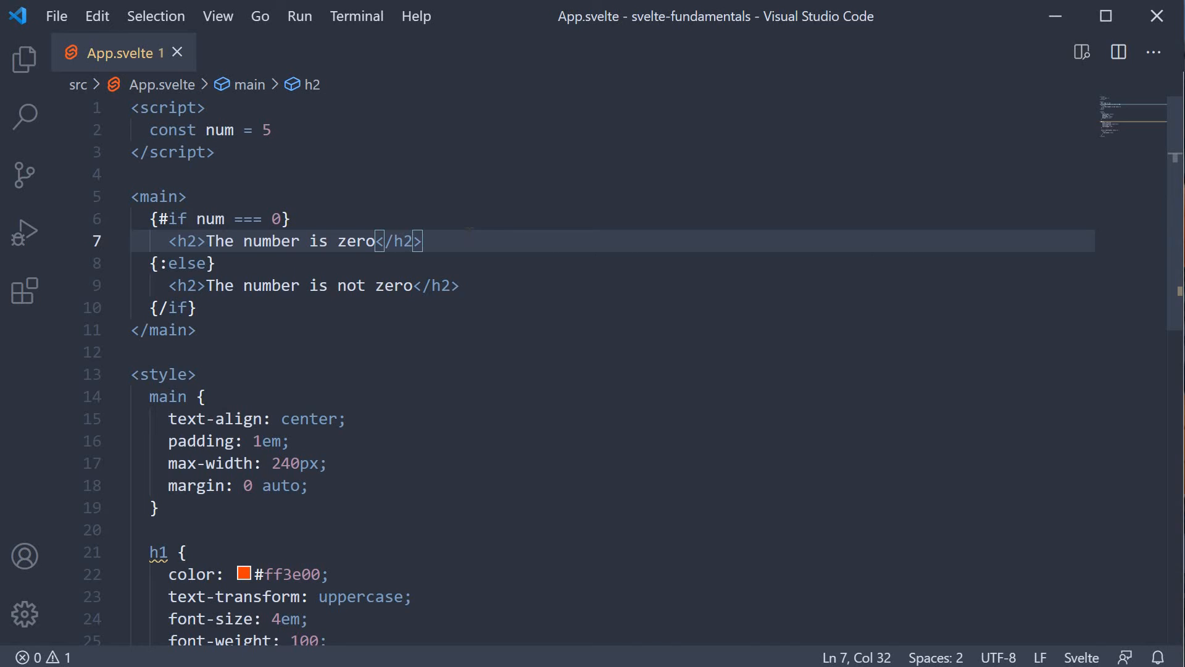
Insert {:else if num < 0} with an h2 reading 'The number is negative'
key(Enter)
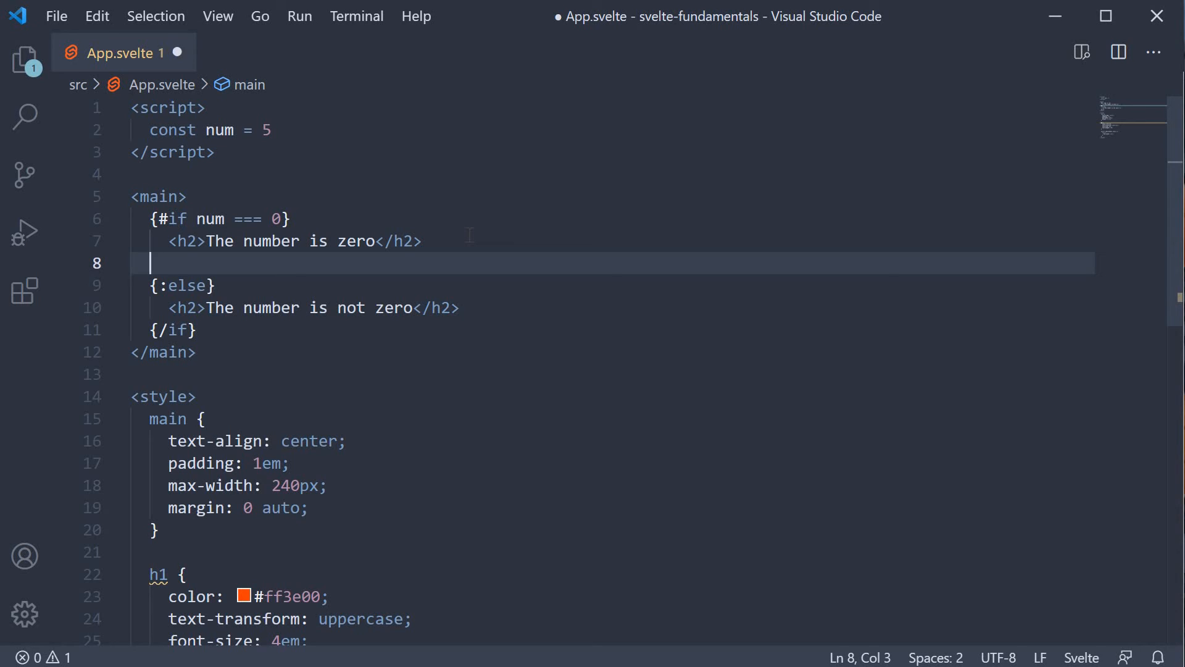
text({})
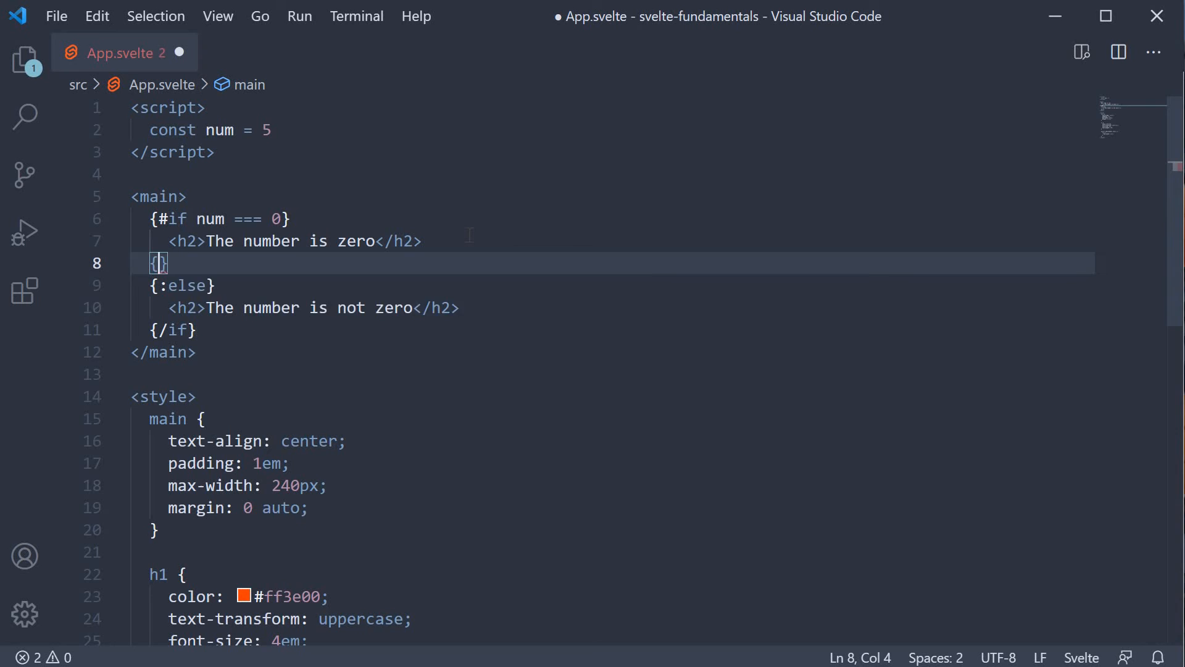
text(:else)
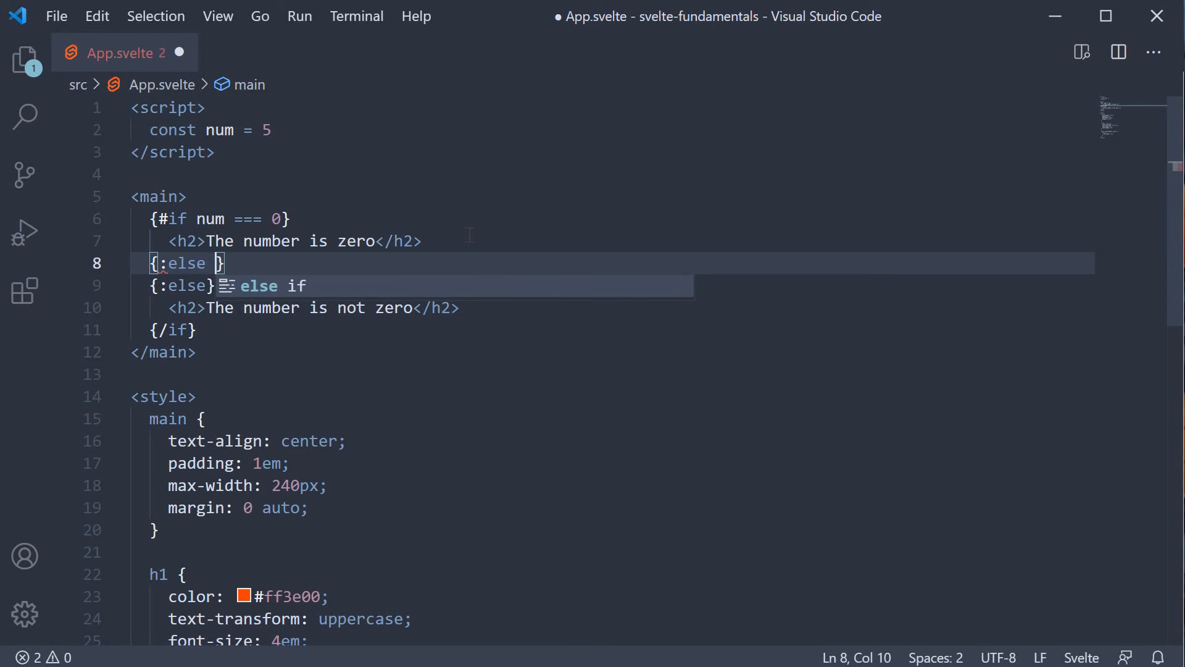
text(if)
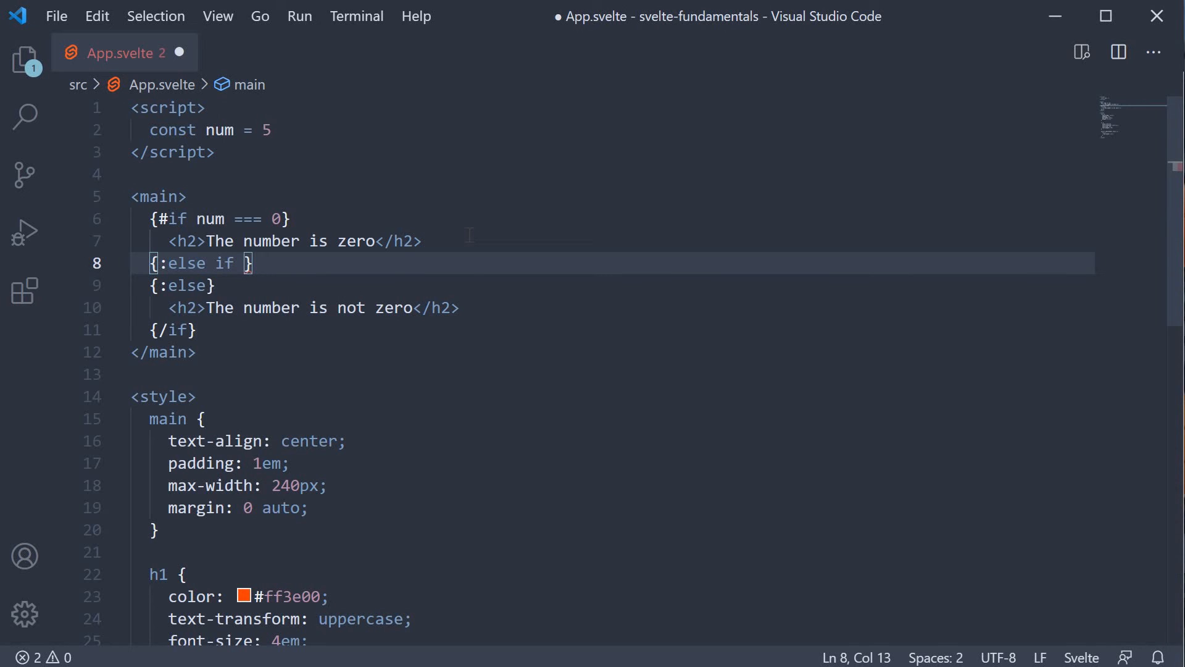
text(num <)
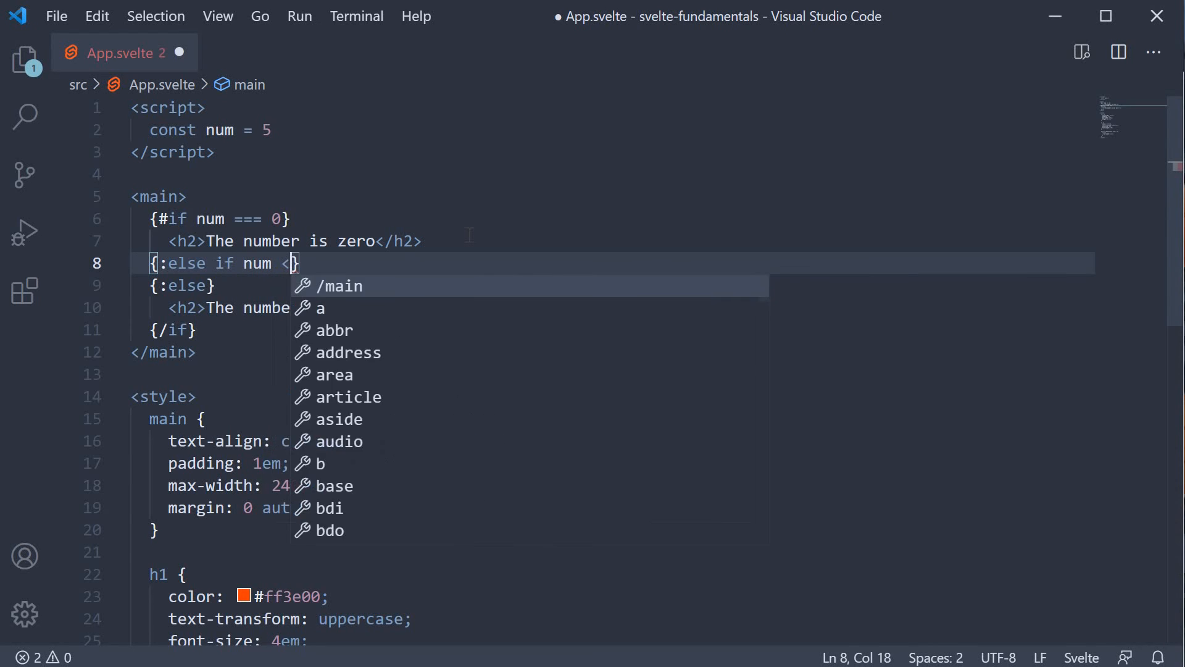
text(0)
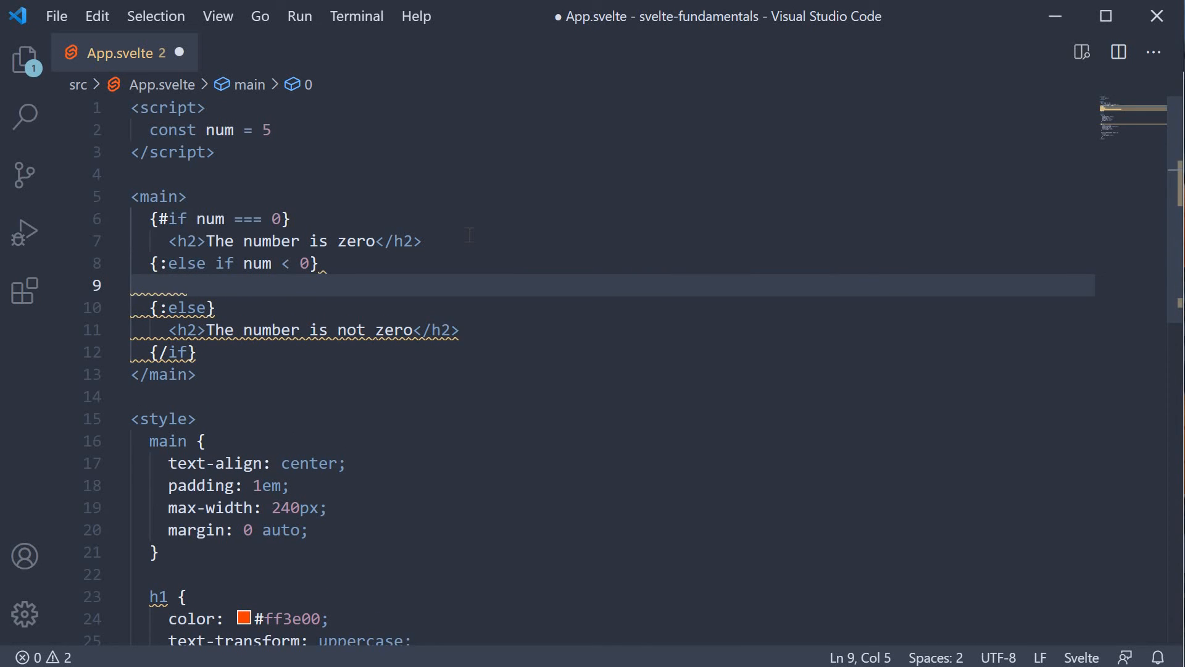
text(h2>T</h2>)
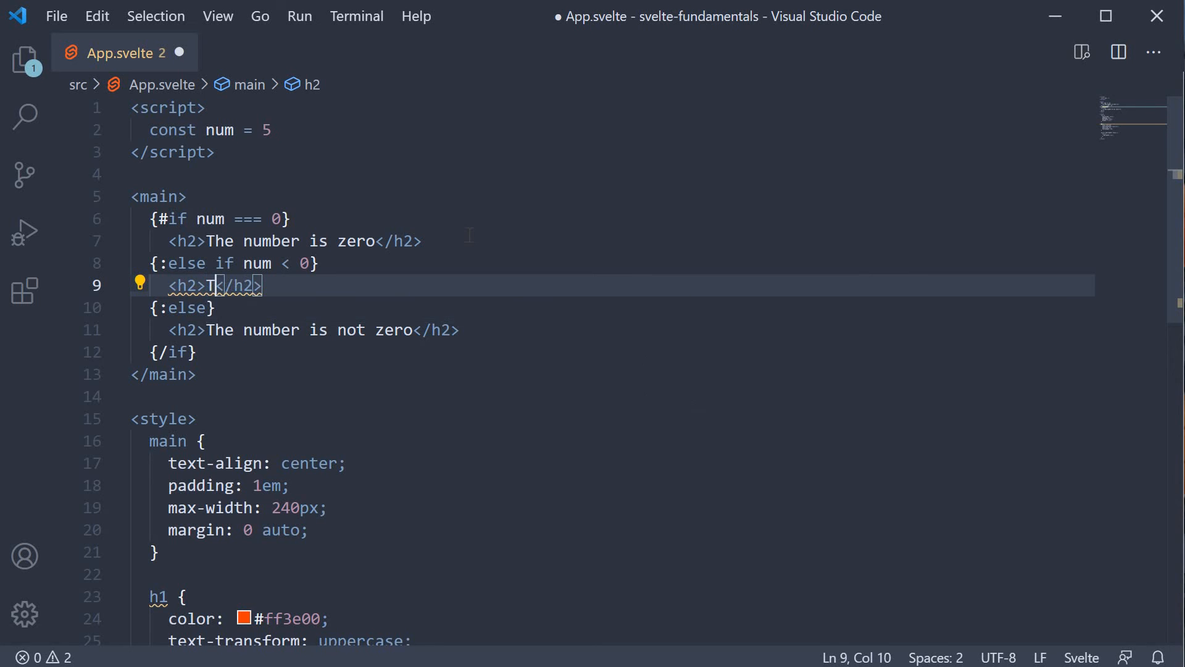
text(he number is nega)
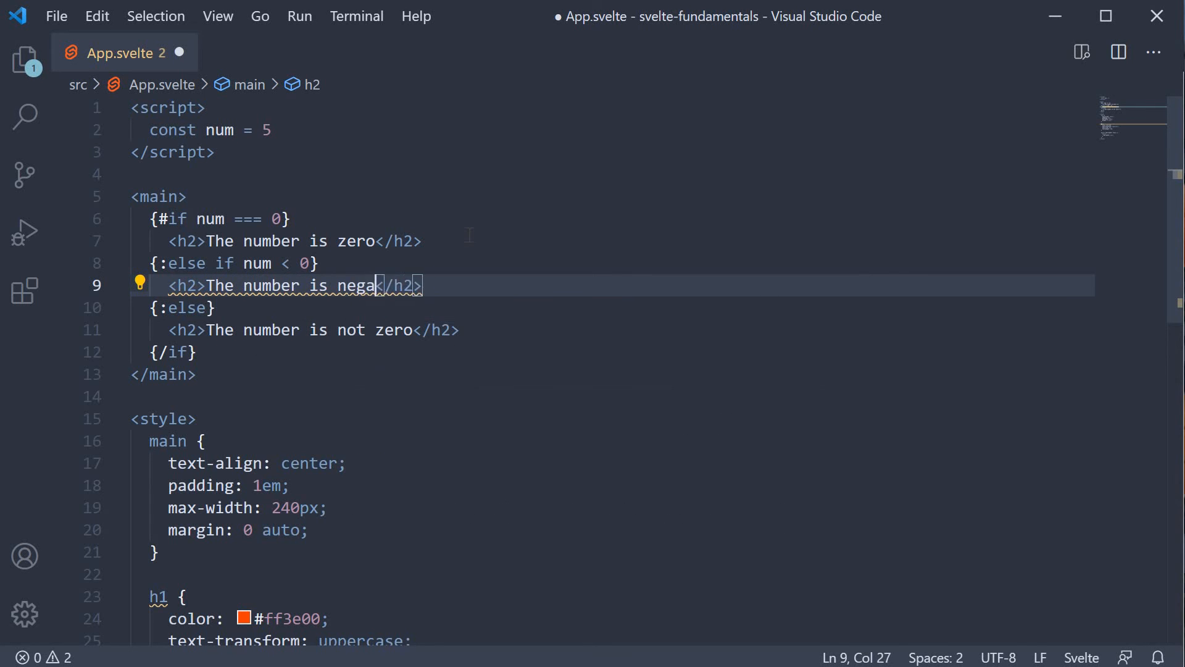
text(tive)
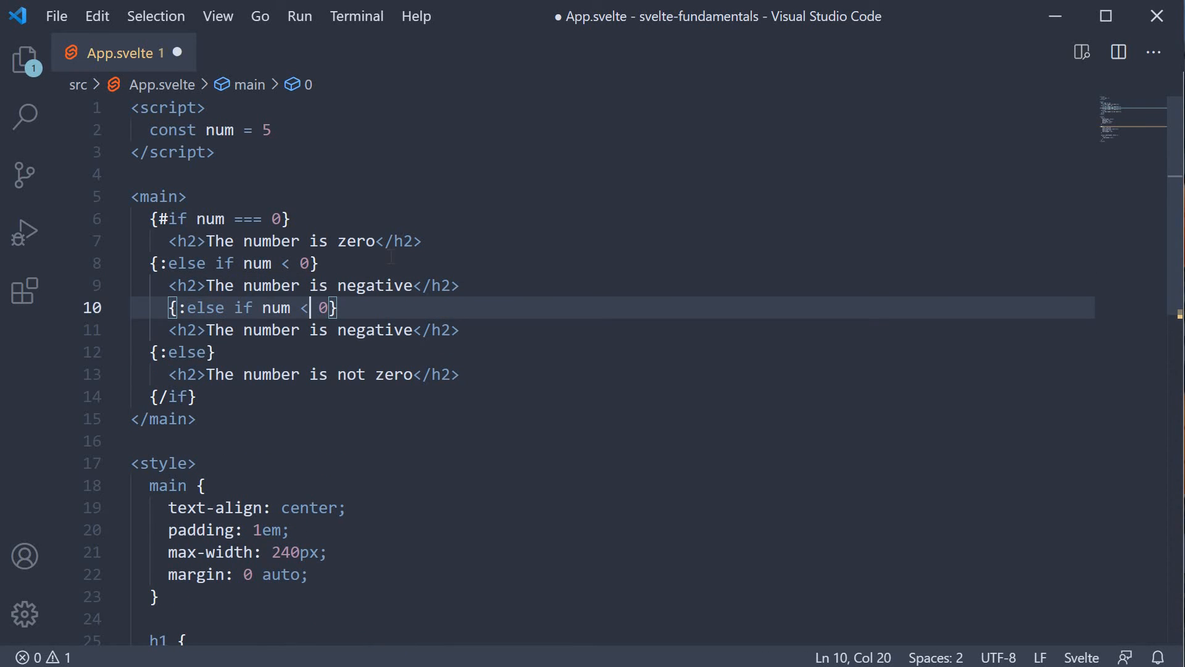
Make the duplicated branch test num > 0 and read 'The number is positive', then save
text(>)
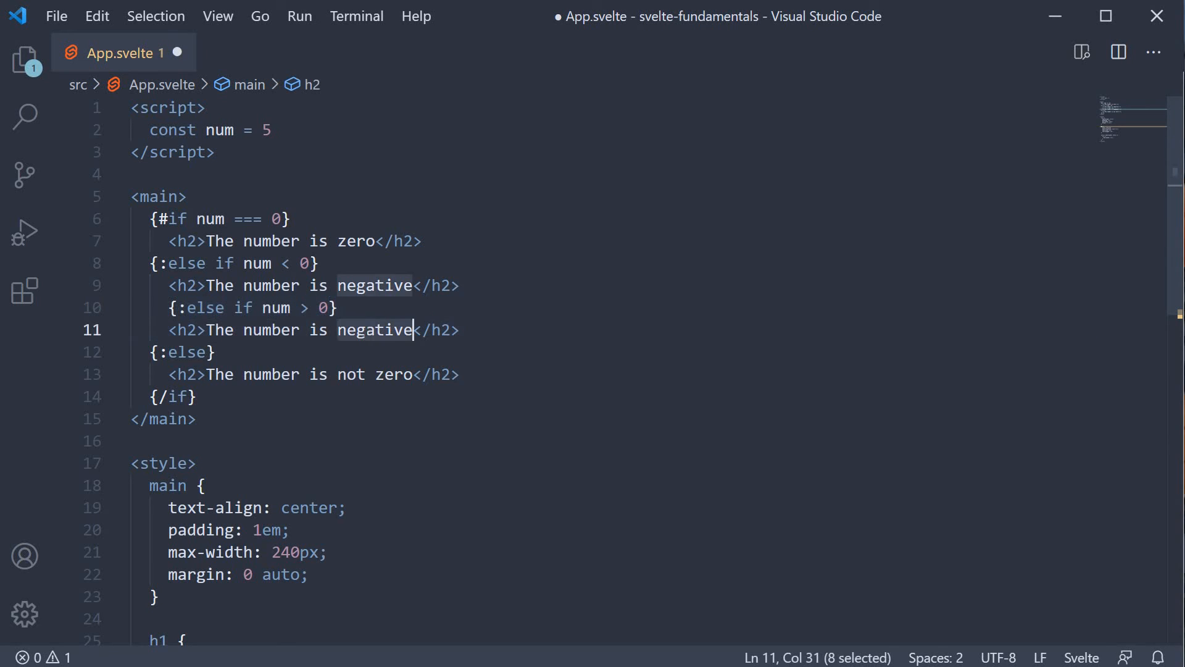
text(positive)
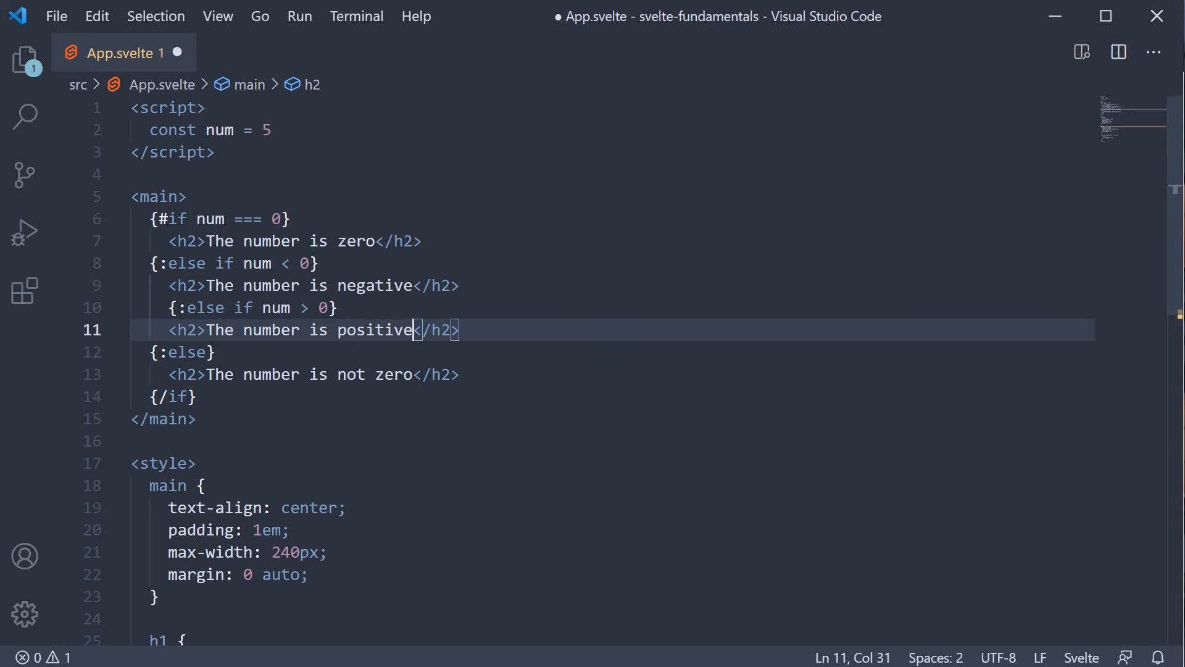
click(469, 329)
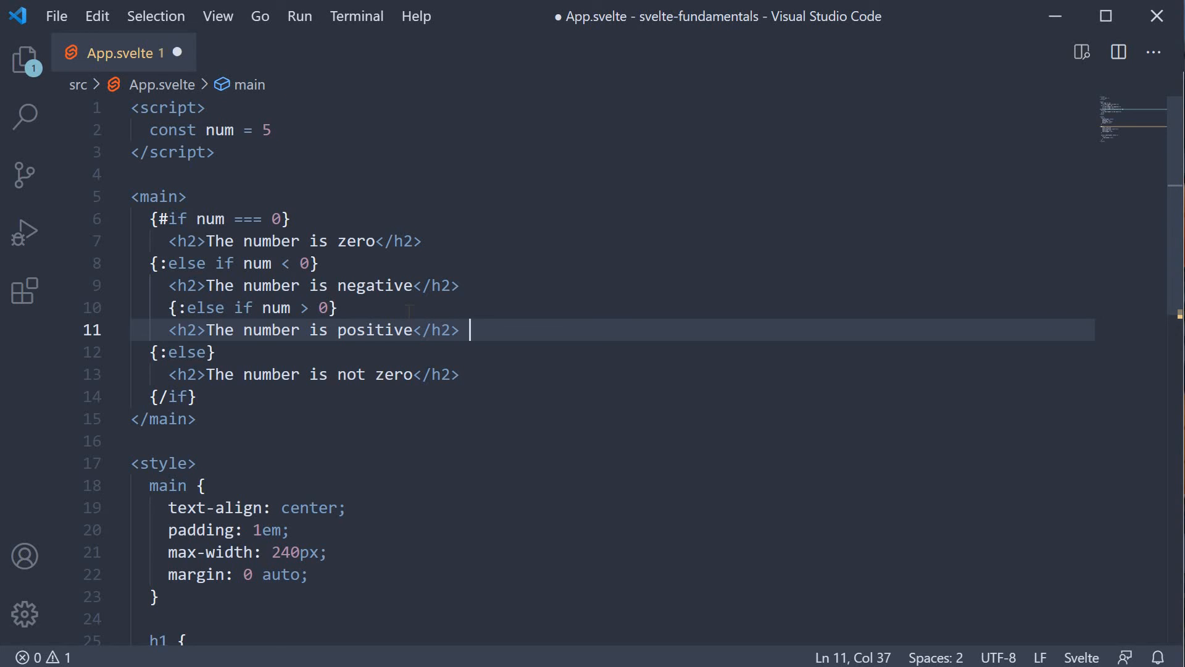
click(414, 330)
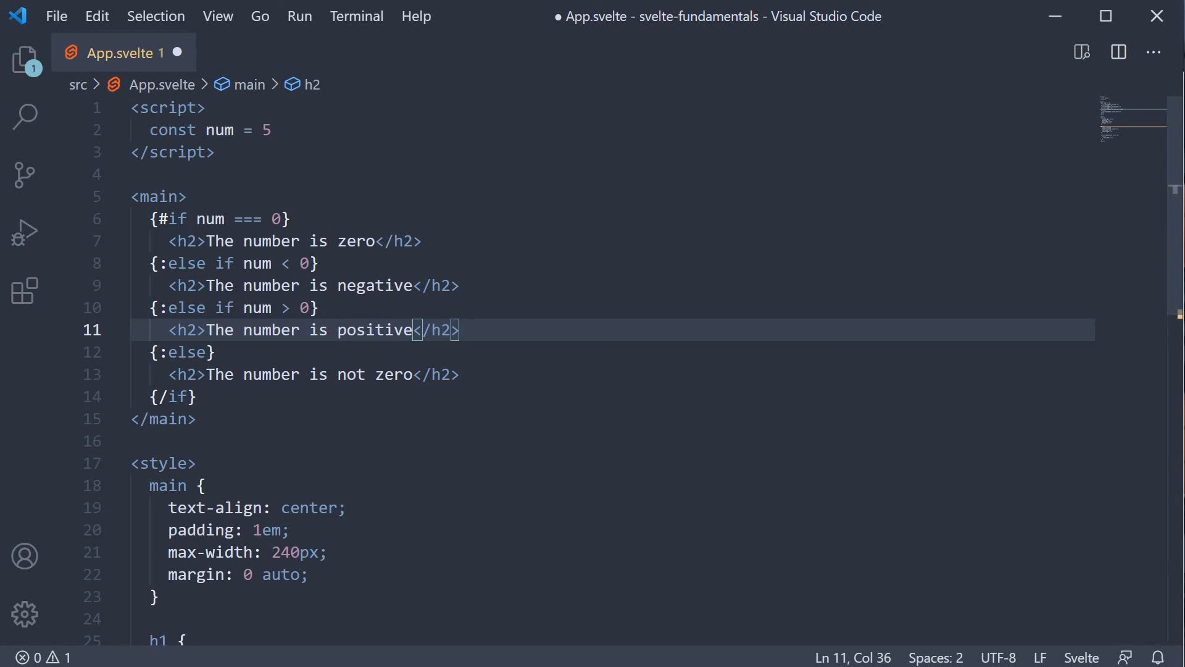
key(ctrl+s)
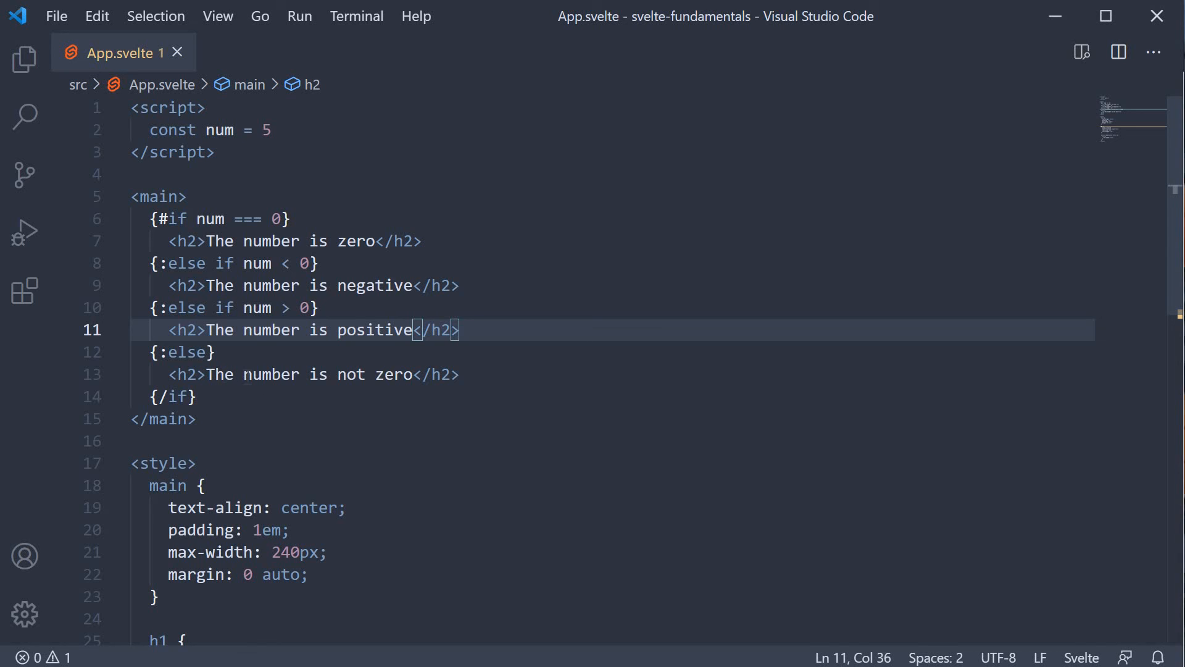
Replace the else heading text with 'Not a number'
text(Not a number)
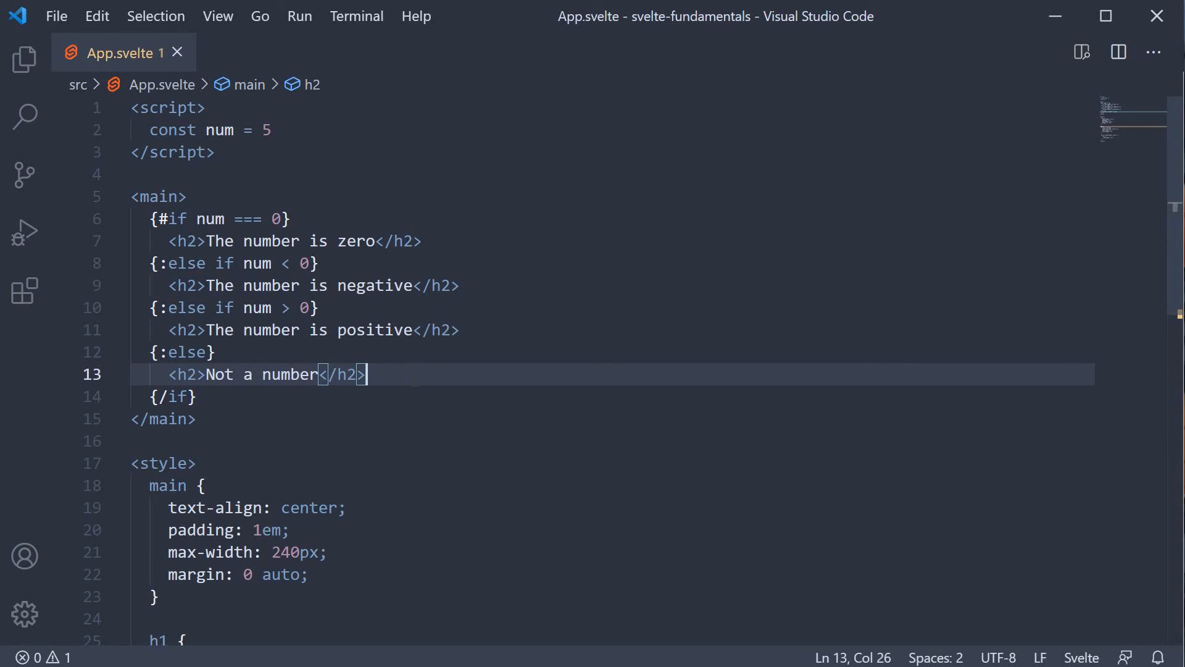
click(273, 130)
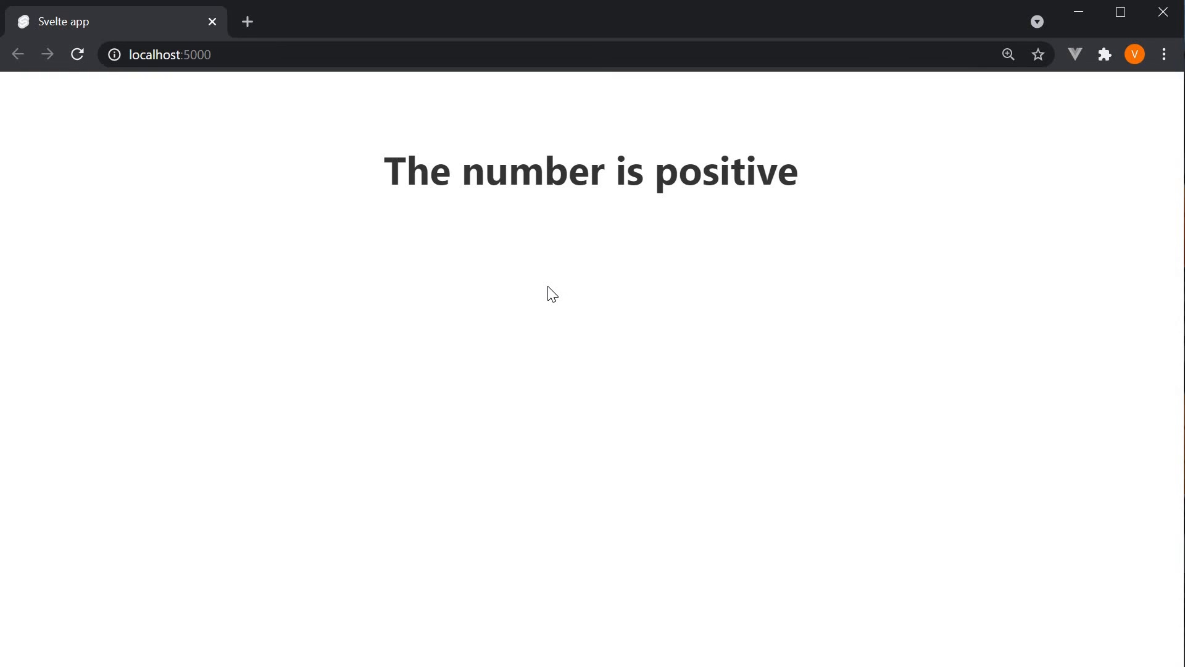
mouse_move(774, 209)
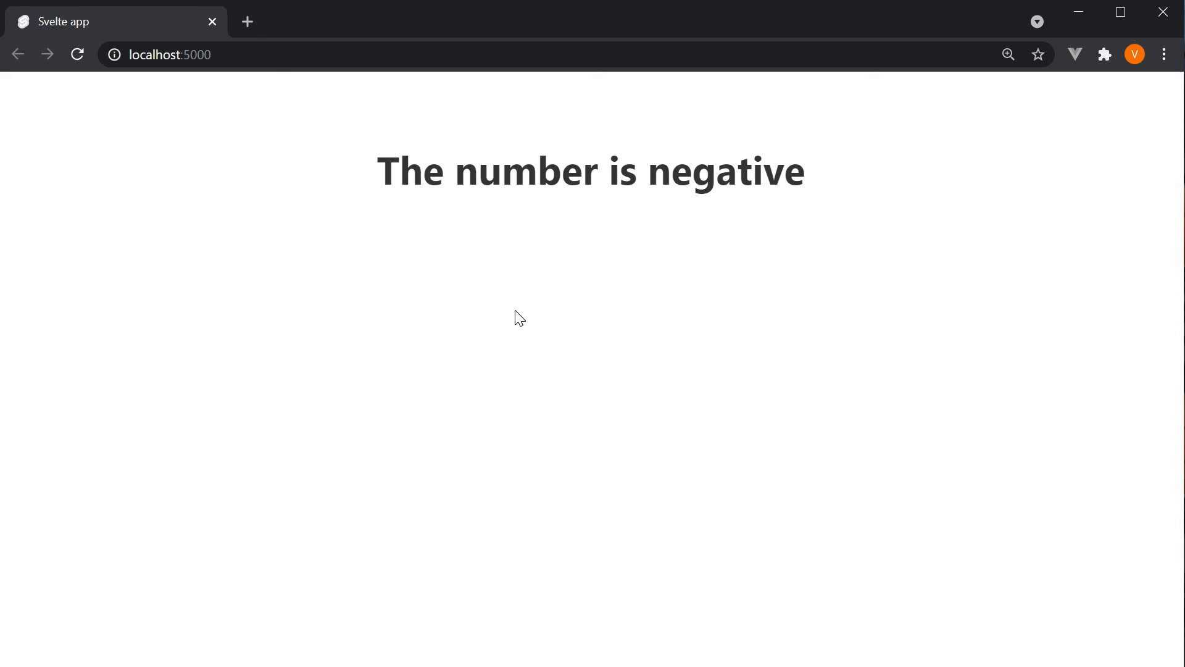
Switch between Chrome and VS Code to check the page with num set to -5
key(alt+tab)
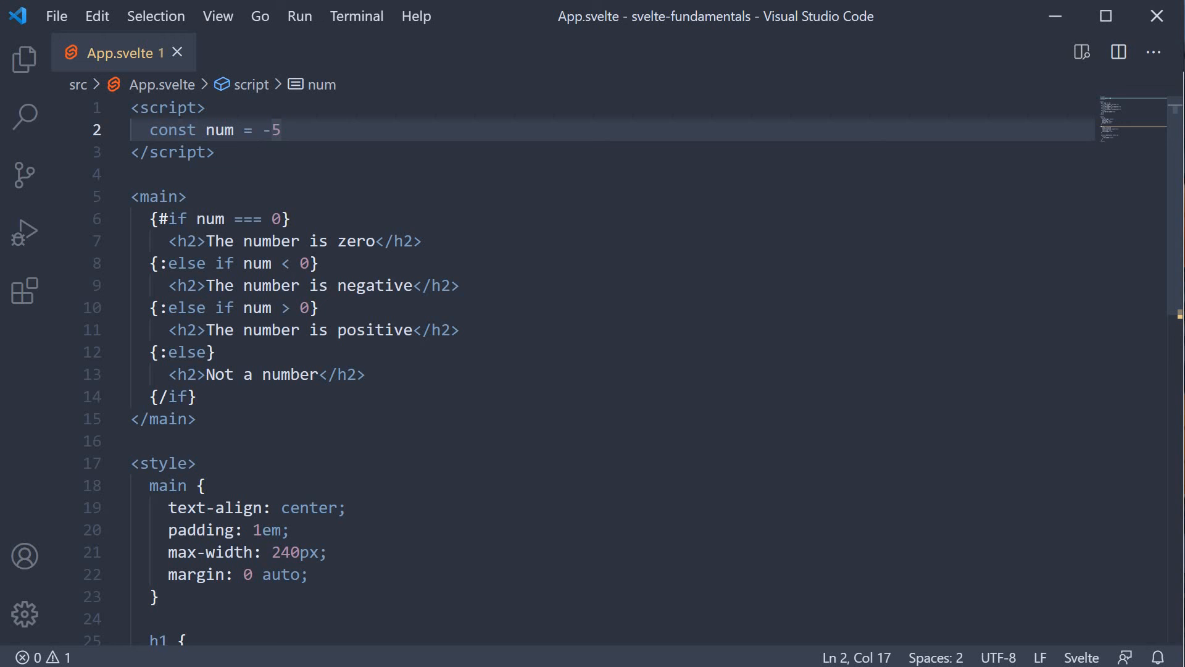
key(BackSpace)
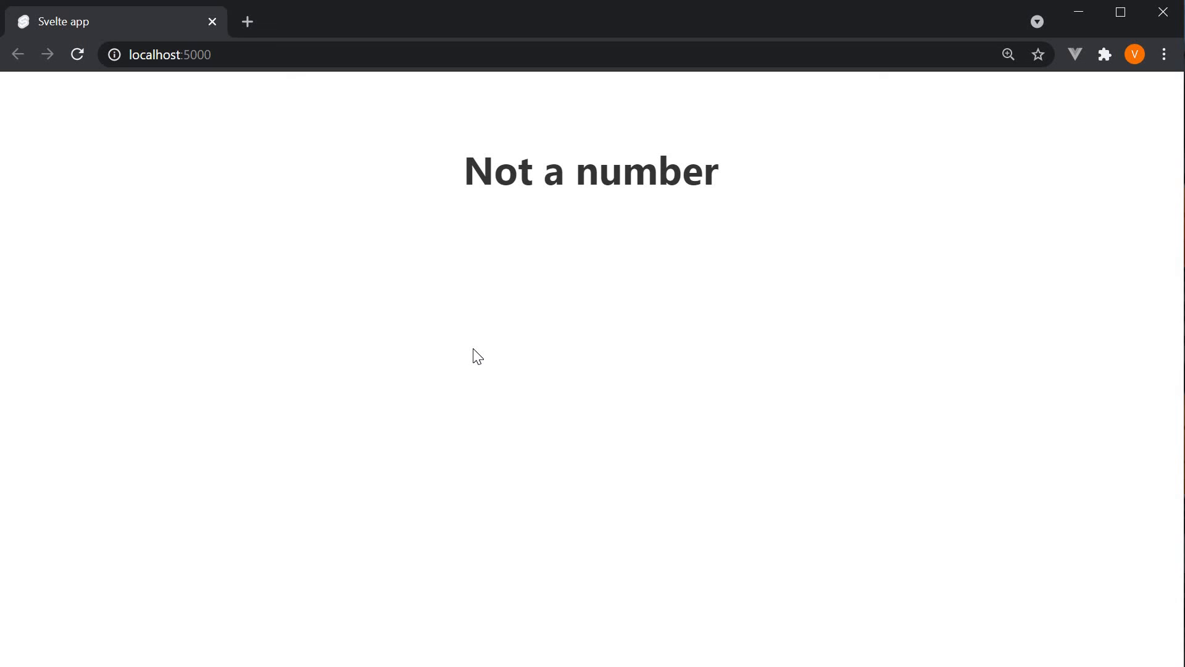
mouse_move(613, 292)
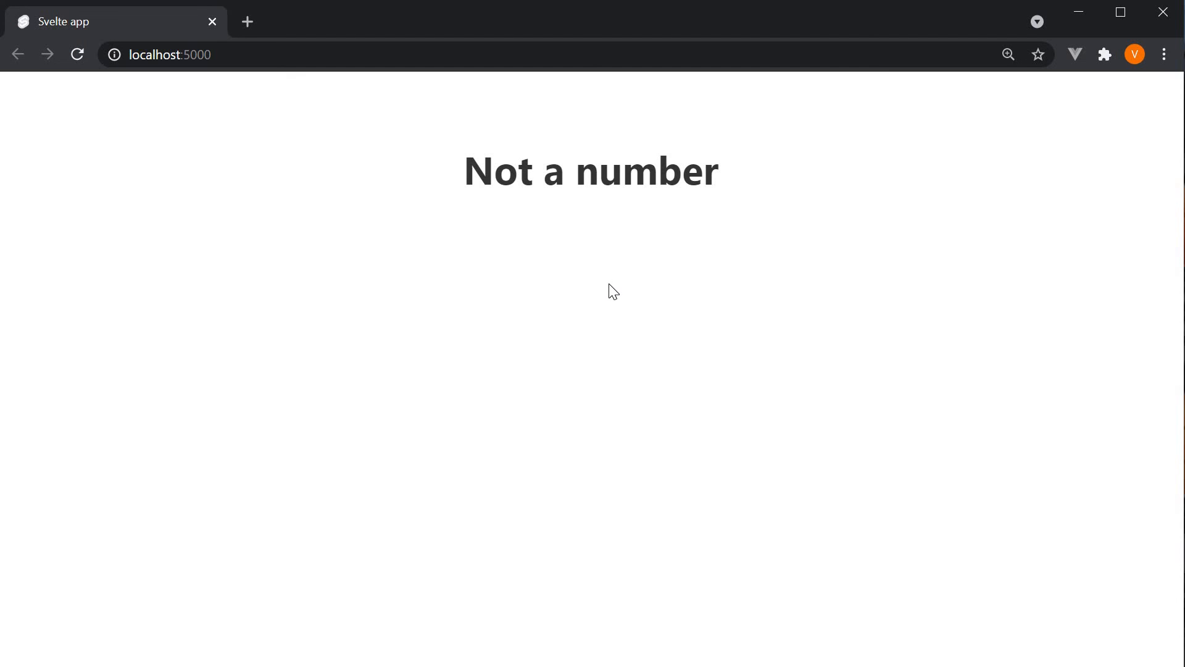
mouse_move(618, 275)
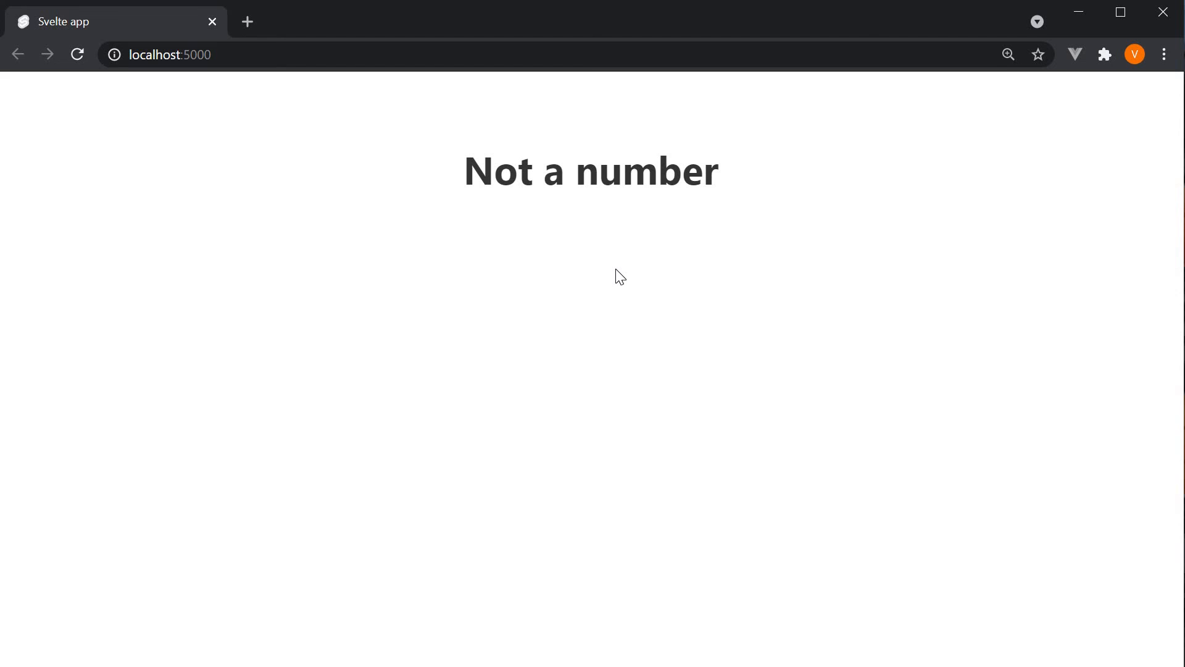